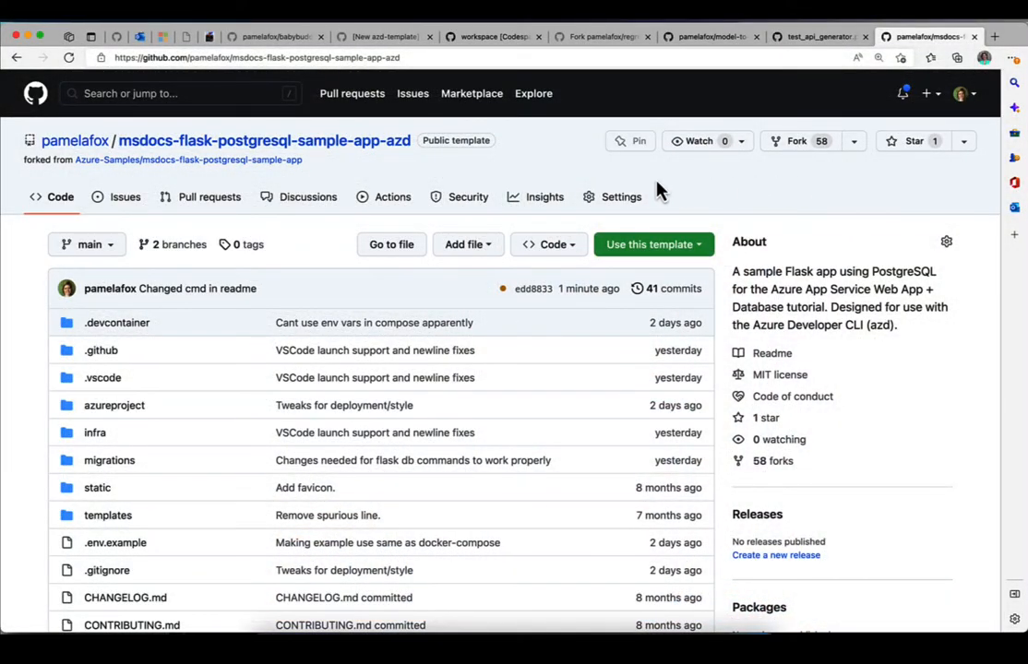
# Create a new codespace on main from the repository's Code menu
pyautogui.click(548, 244)
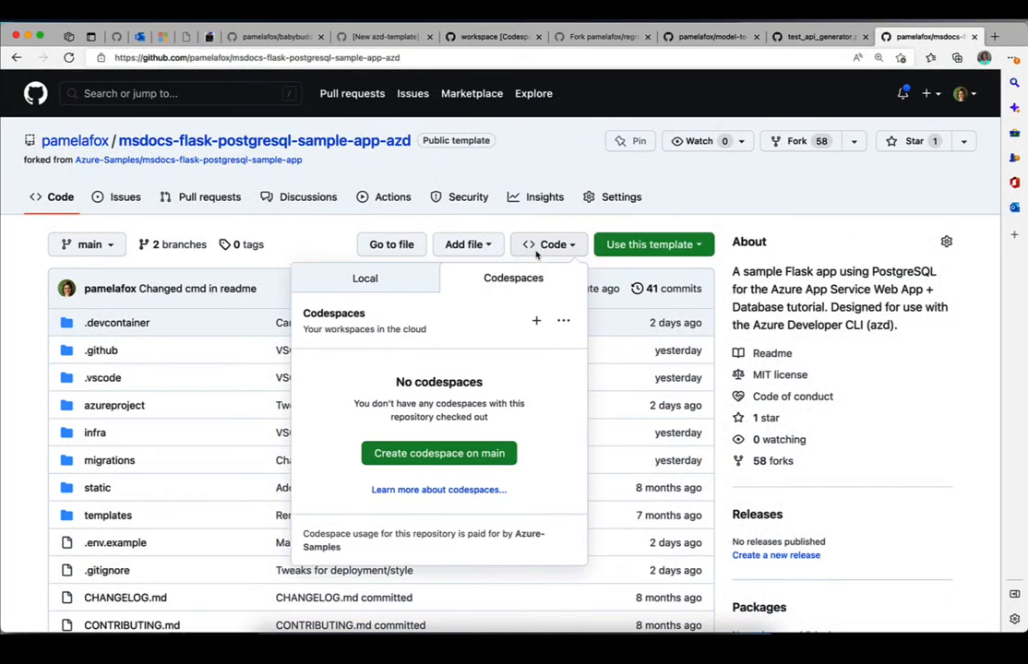
pyautogui.moveTo(498, 431)
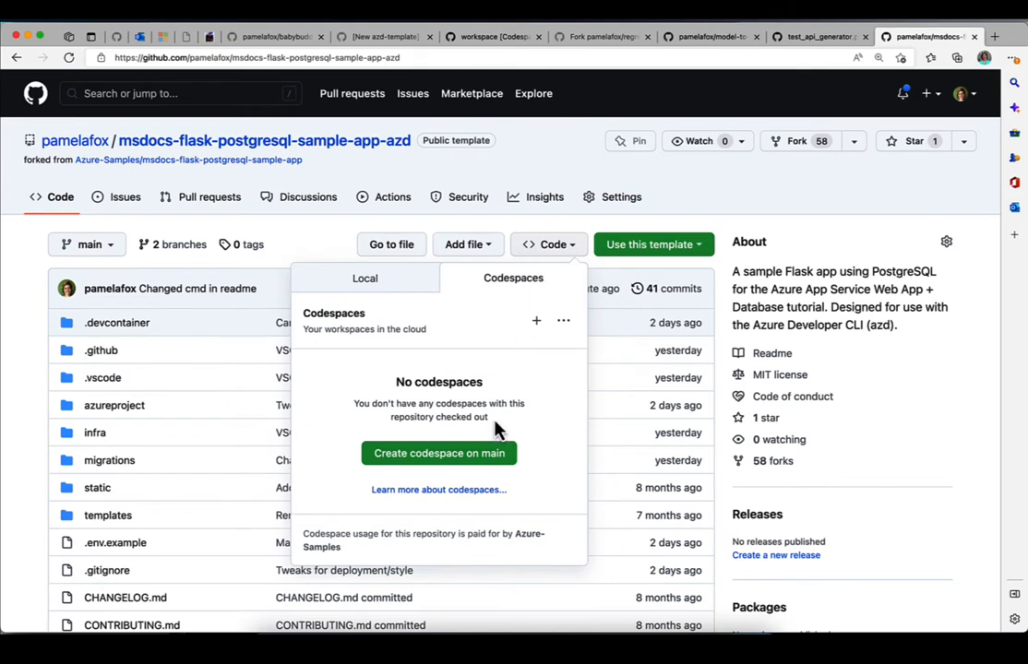
pyautogui.click(439, 454)
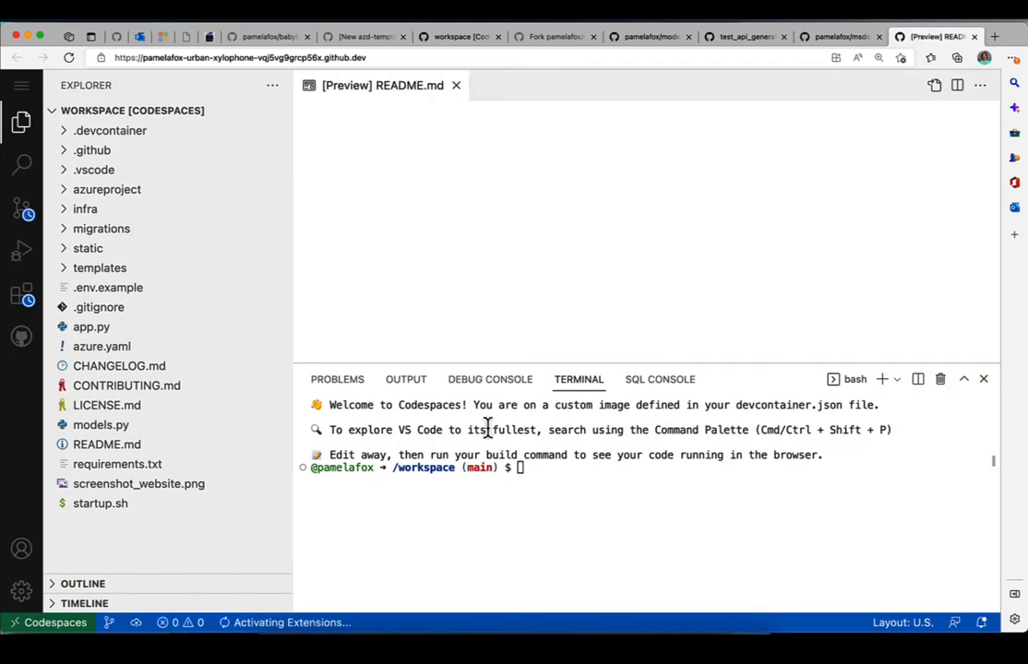
# Copy pip install -r requirements.txt from README.md and run it in the terminal
pyautogui.doubleClick(107, 443)
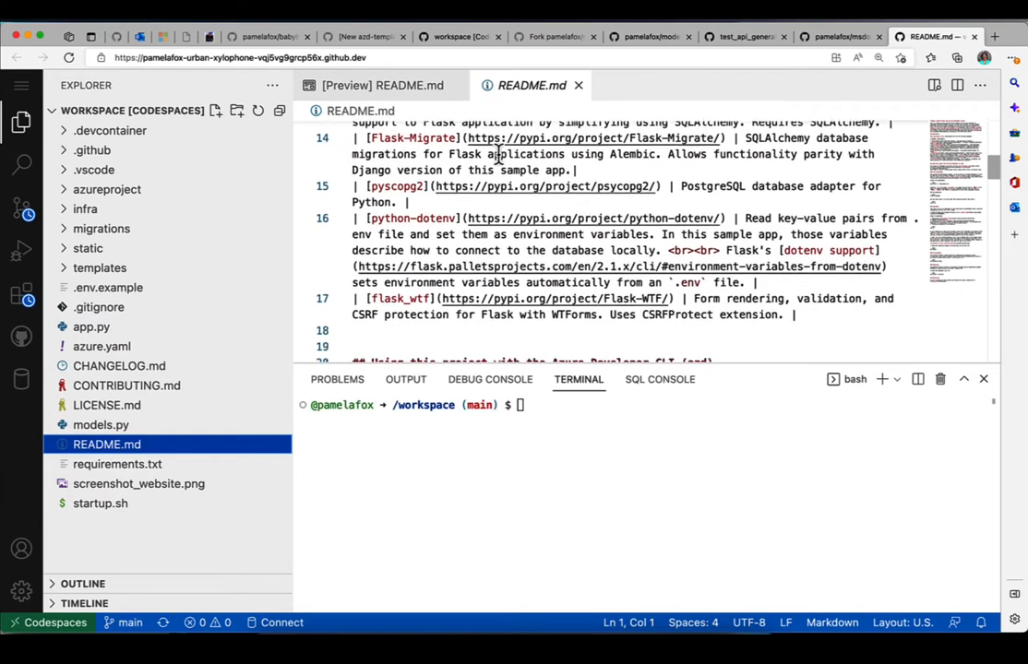
pyautogui.scroll(-3)
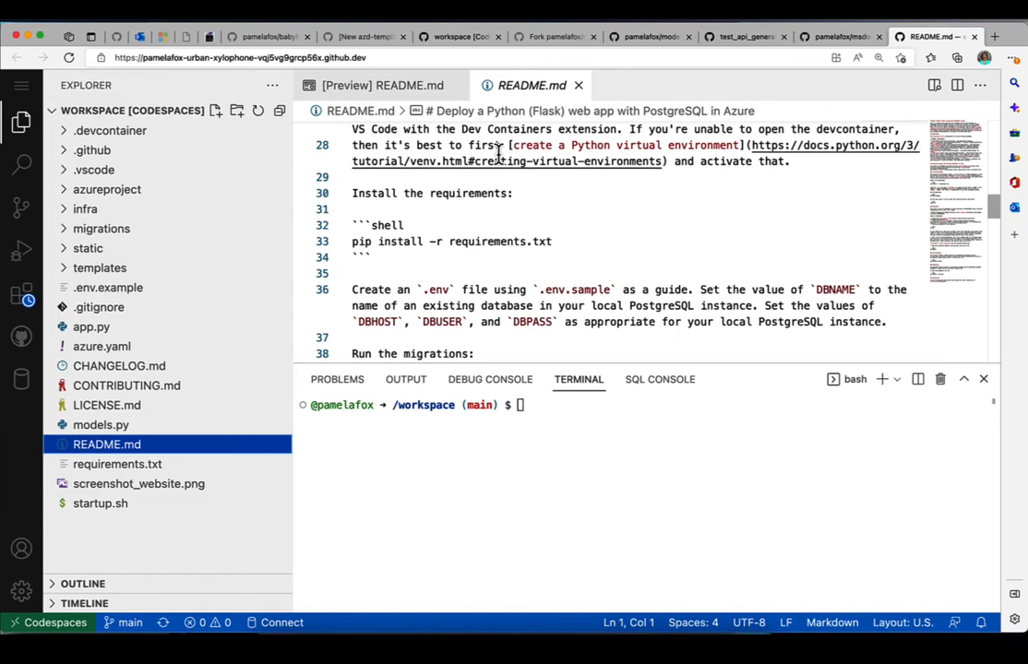
pyautogui.tripleClick(450, 240)
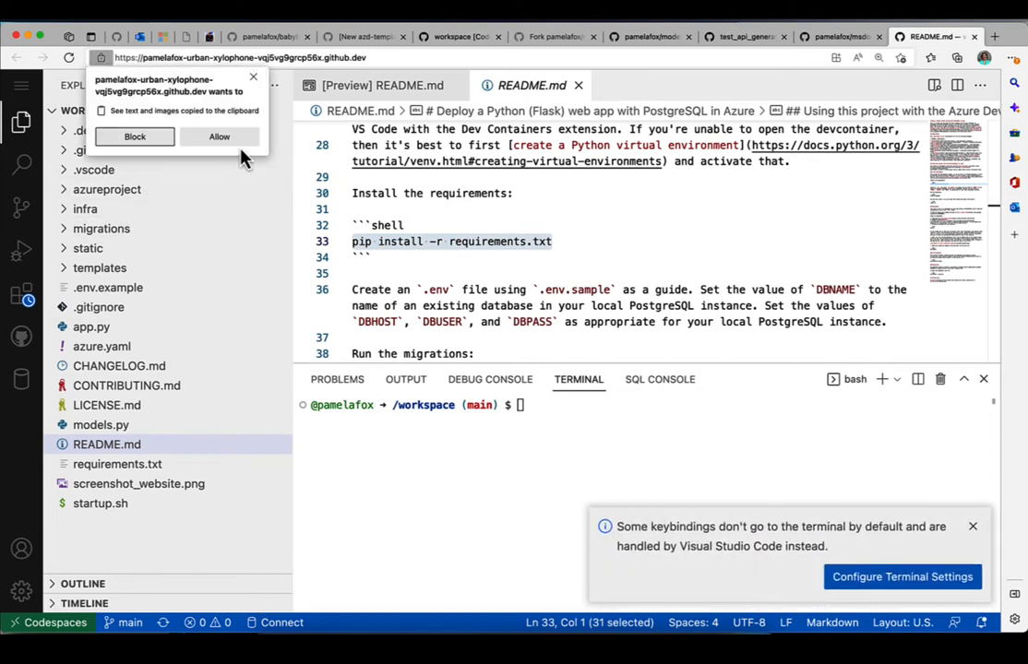
pyautogui.click(218, 137)
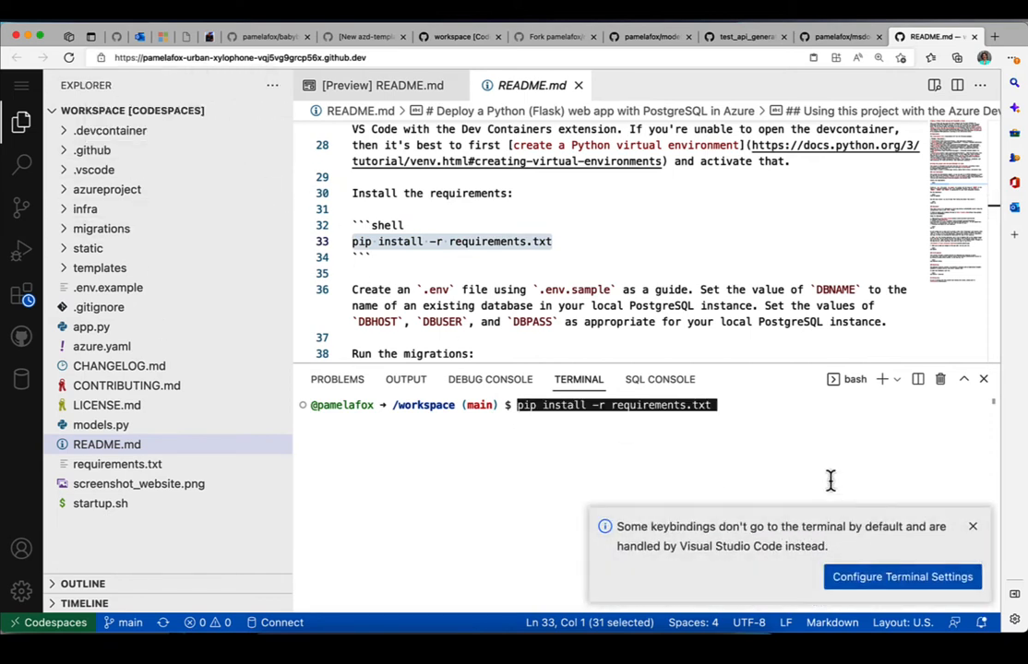
pyautogui.click(973, 526)
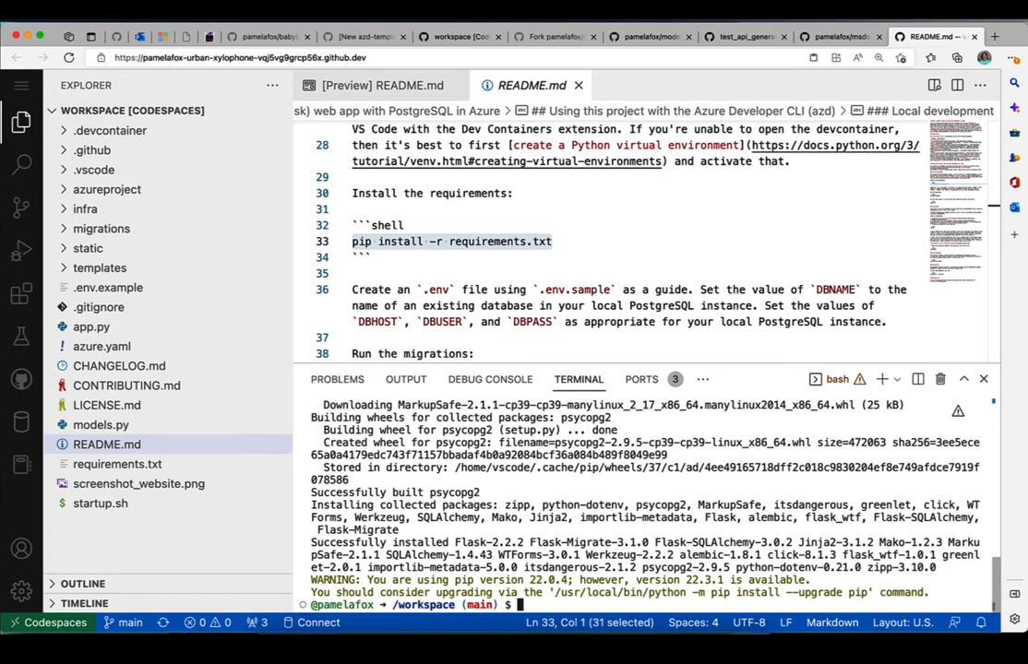
pyautogui.moveTo(560, 451)
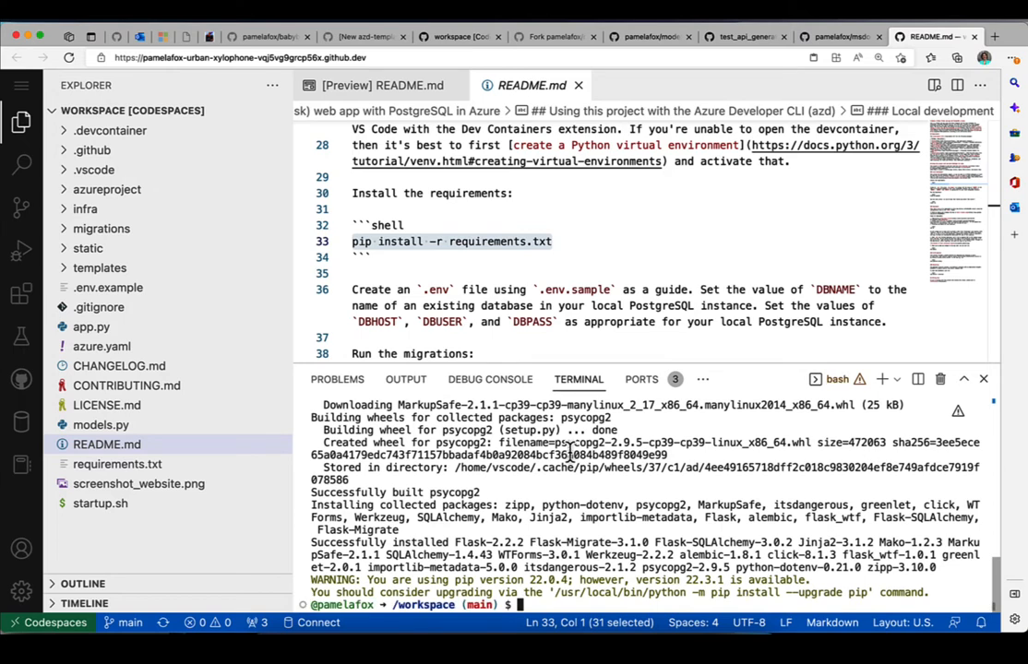
pyautogui.moveTo(517, 277)
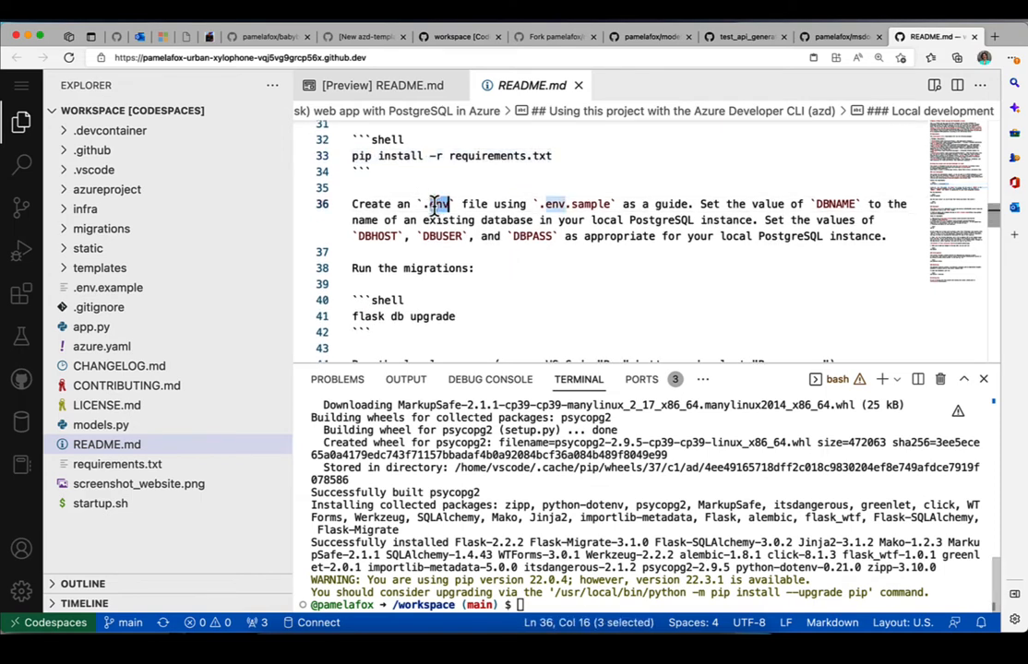
# Create a .env file containing the five settings copied from .env.example
pyautogui.click(214, 111)
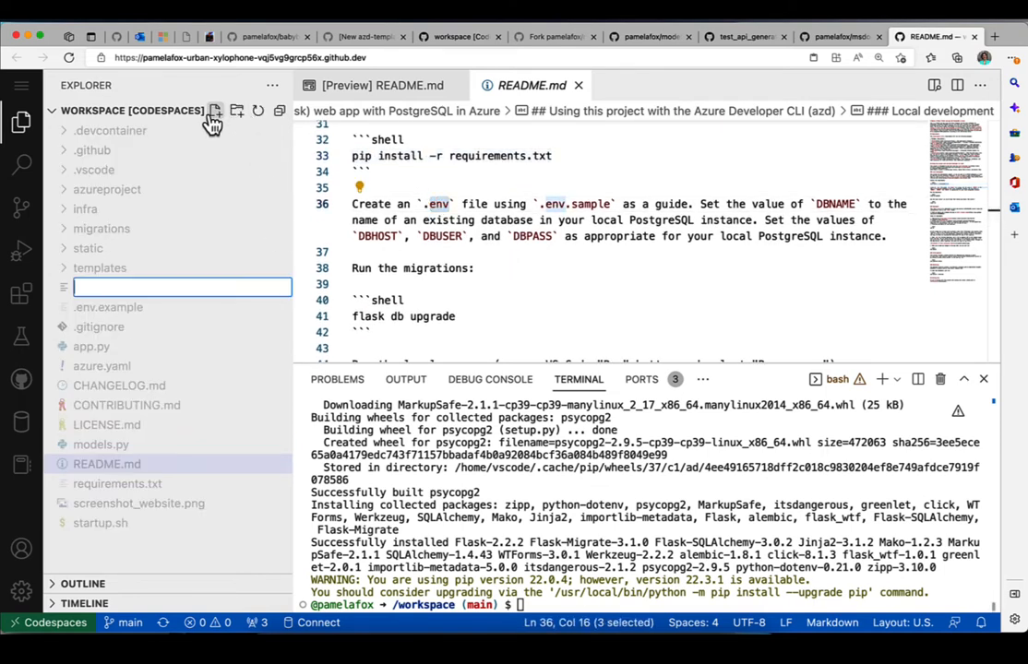
pyautogui.write('.env')
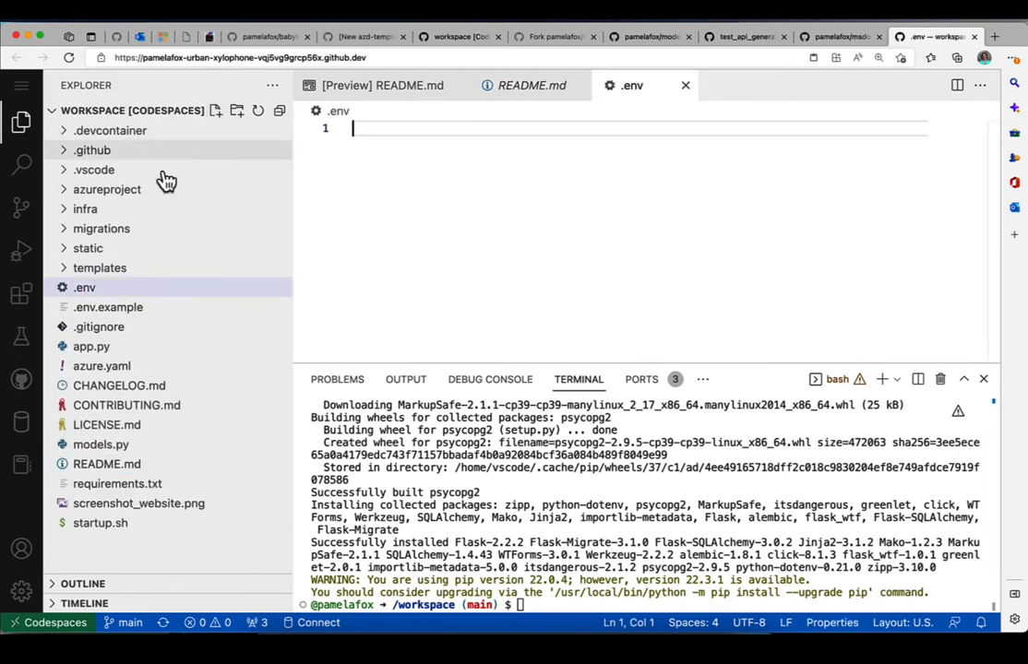
pyautogui.click(109, 306)
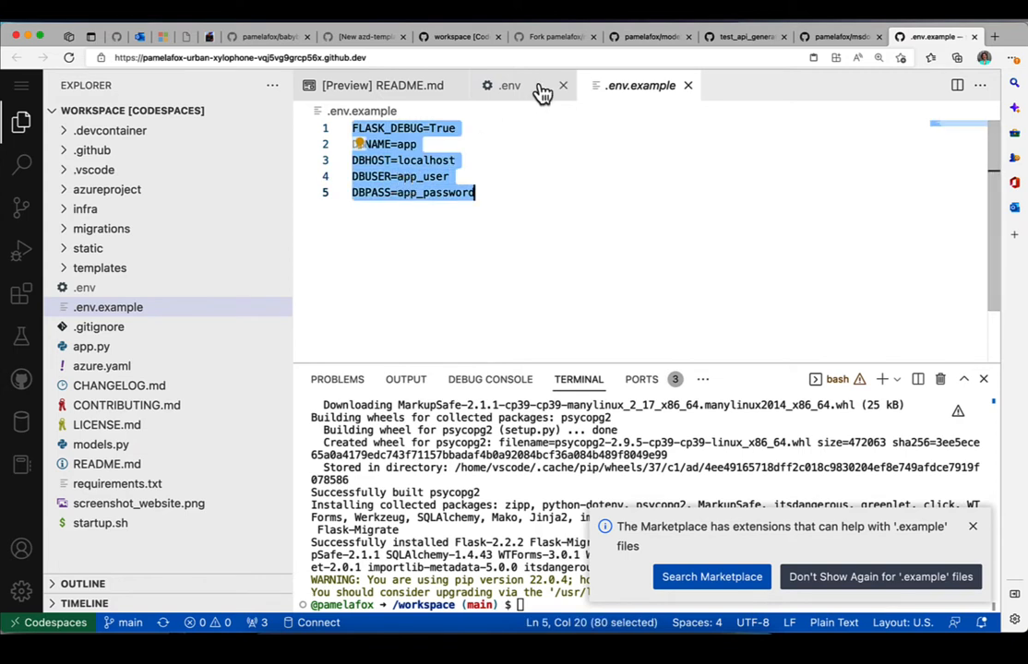
pyautogui.click(506, 85)
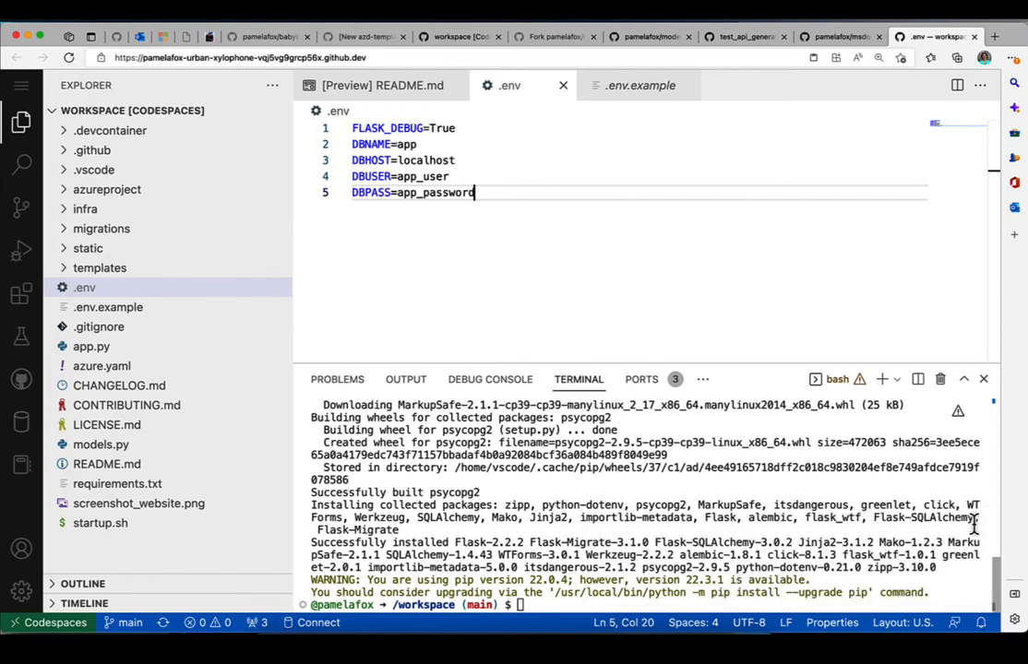
pyautogui.moveTo(687, 84)
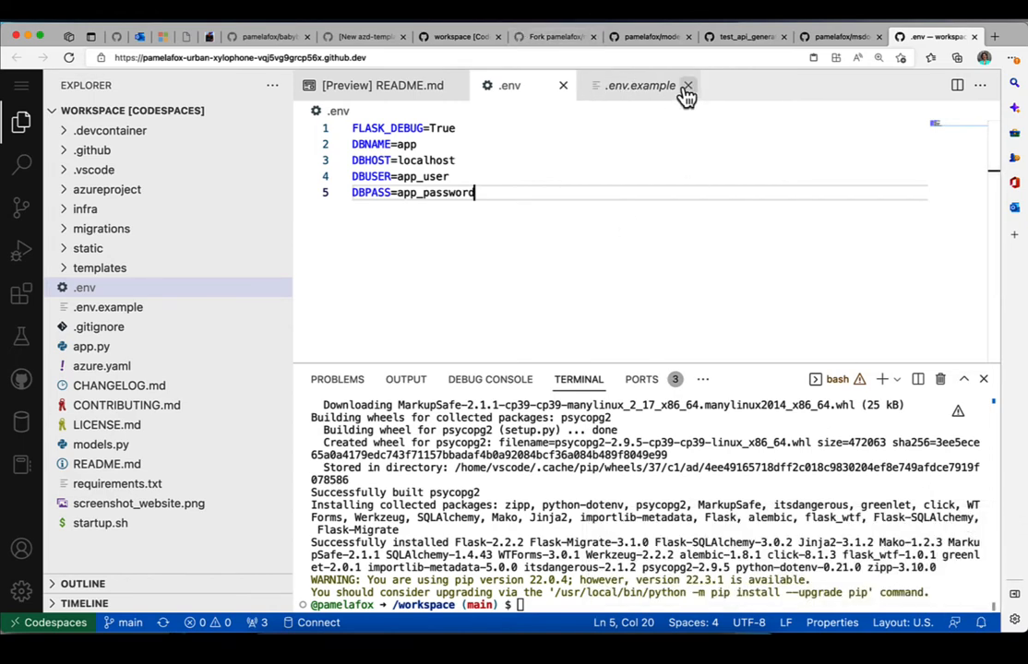
pyautogui.moveTo(688, 85)
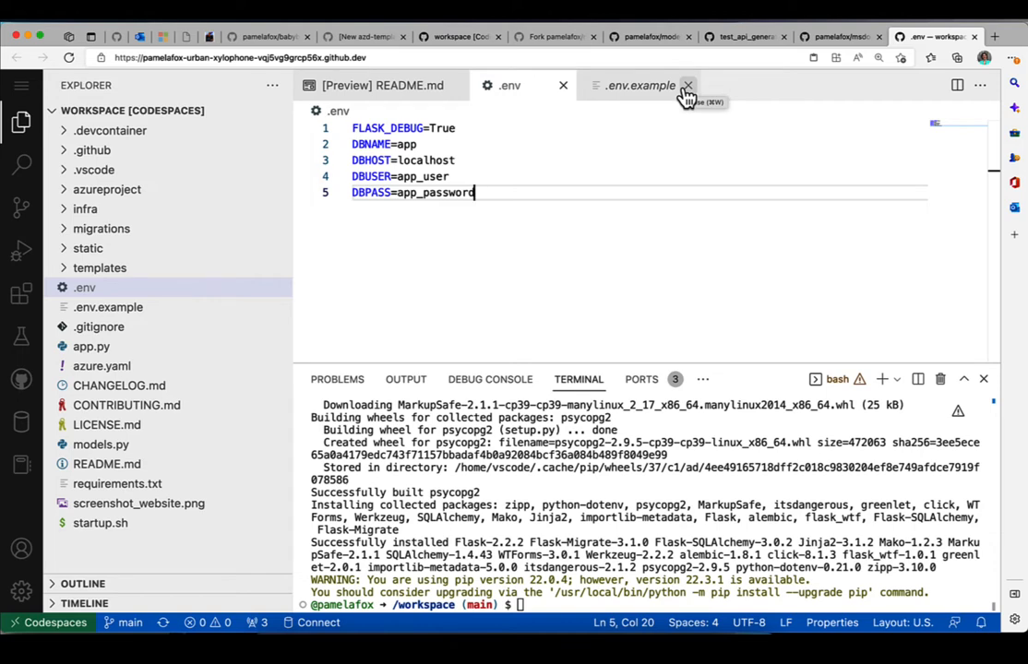
pyautogui.click(686, 85)
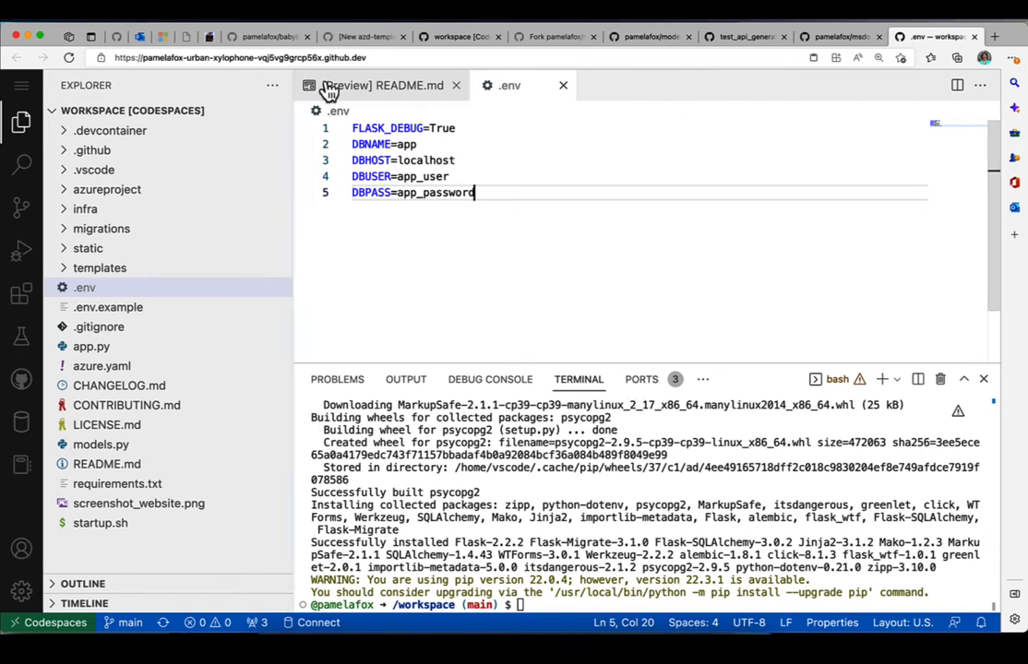
# Return to the rendered README and scroll to the migration instructions
pyautogui.click(380, 85)
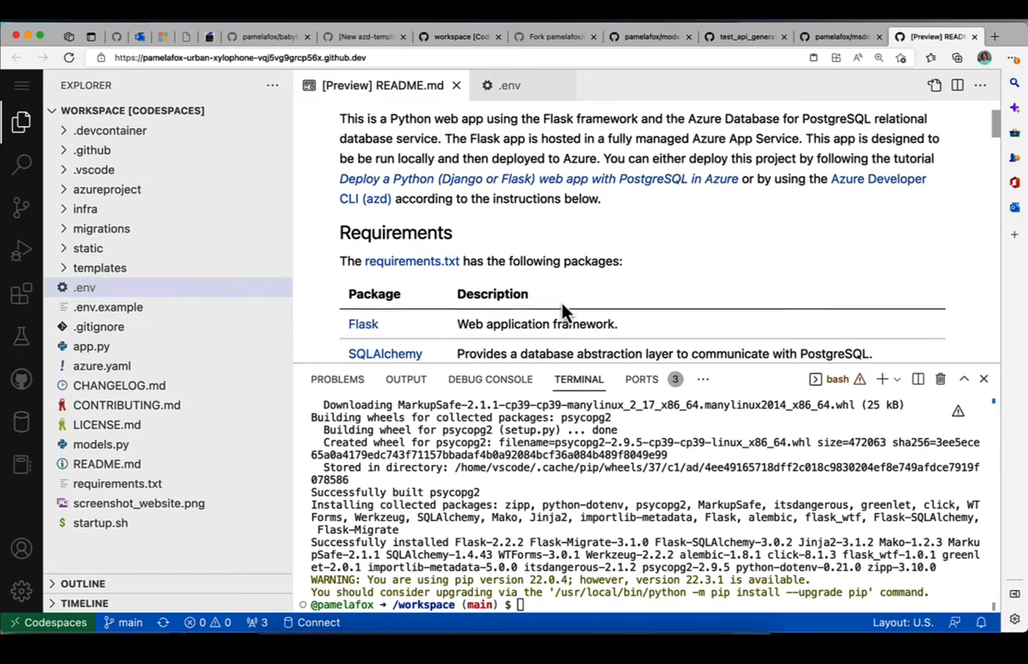
pyautogui.scroll(-3)
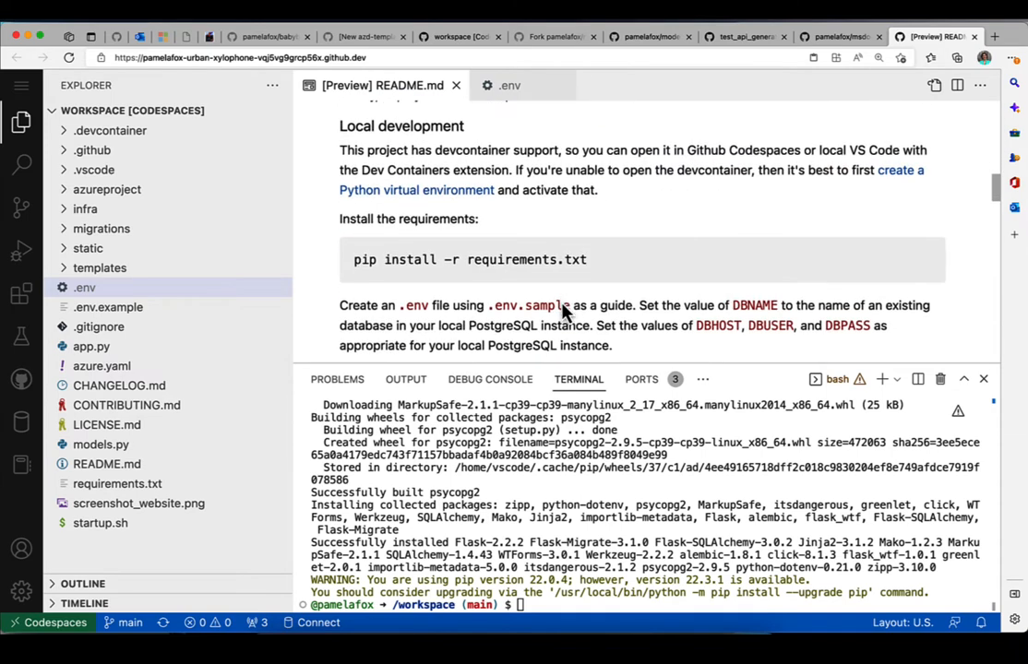
pyautogui.scroll(-3)
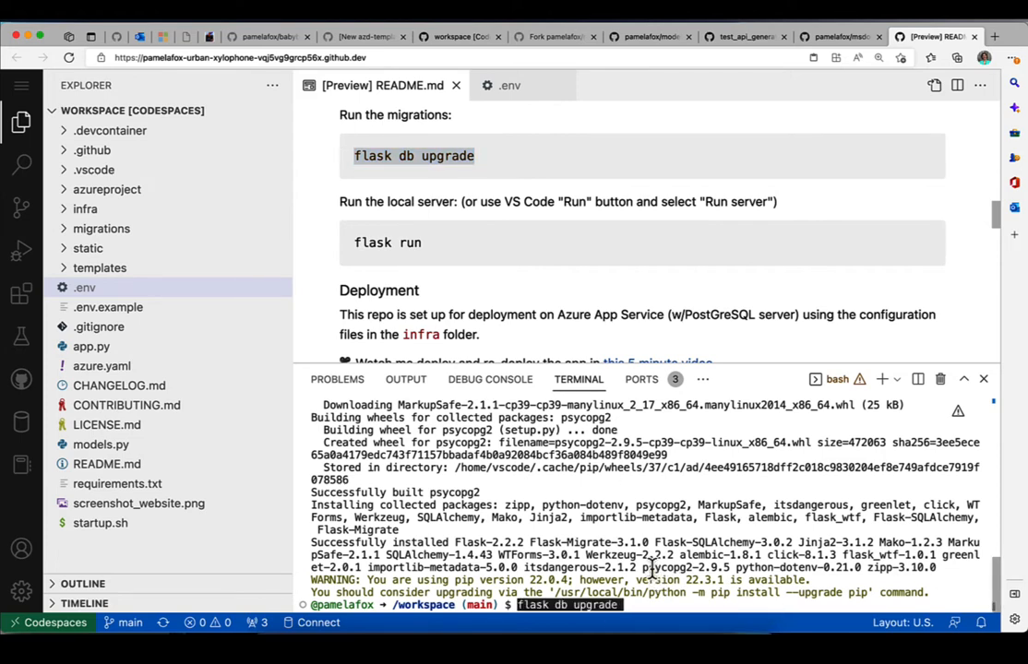
# Run flask db upgrade, then connect to the container database in SQLTools and expand its schemas and tables
pyautogui.press('Enter')
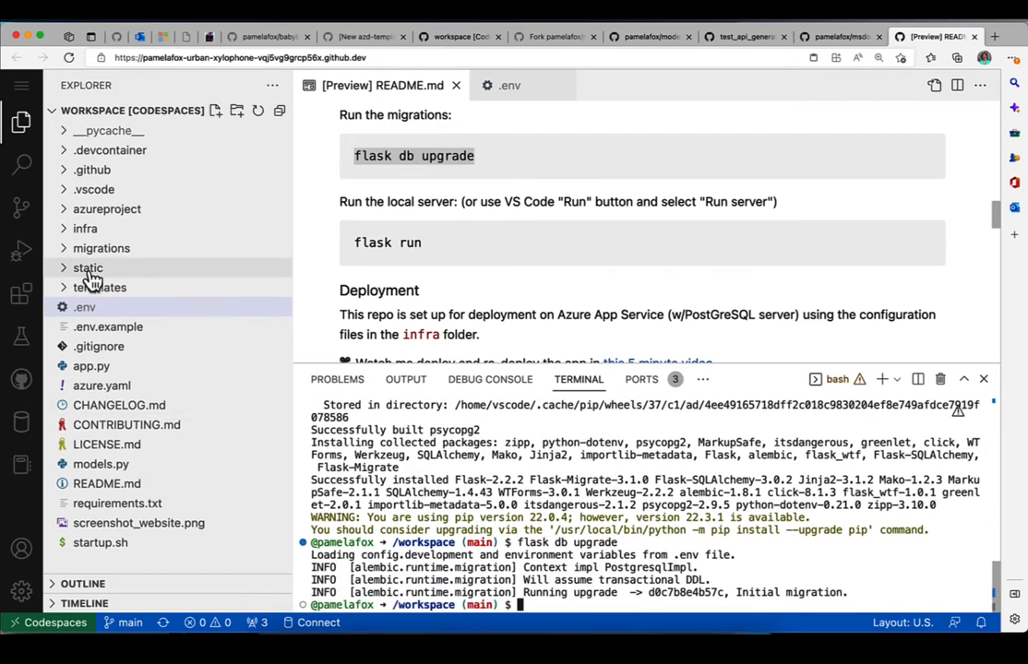
pyautogui.moveTo(201, 254)
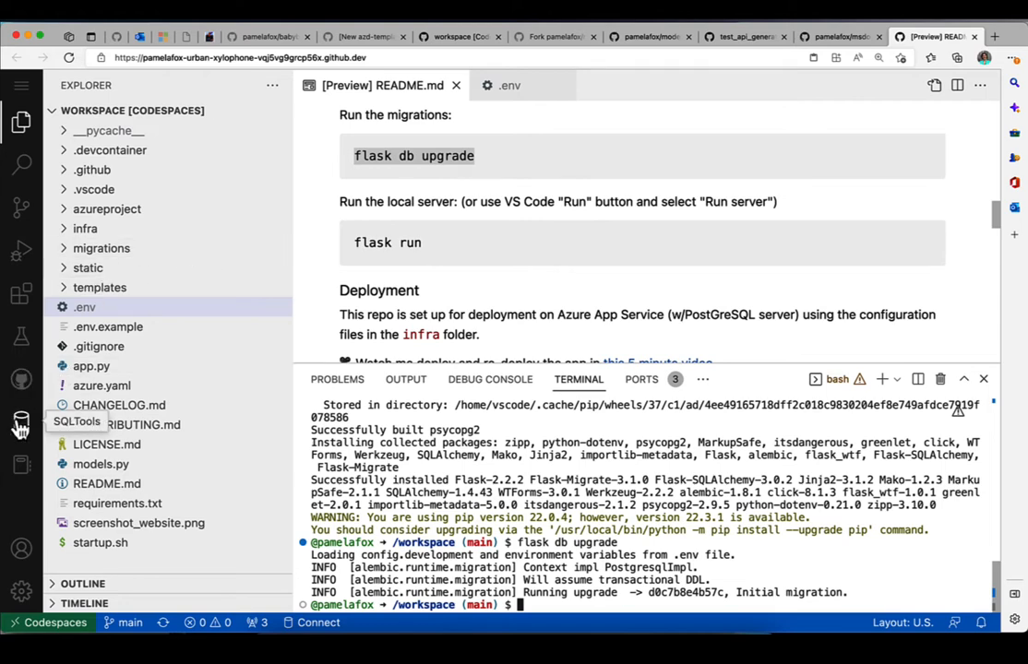
pyautogui.click(11, 421)
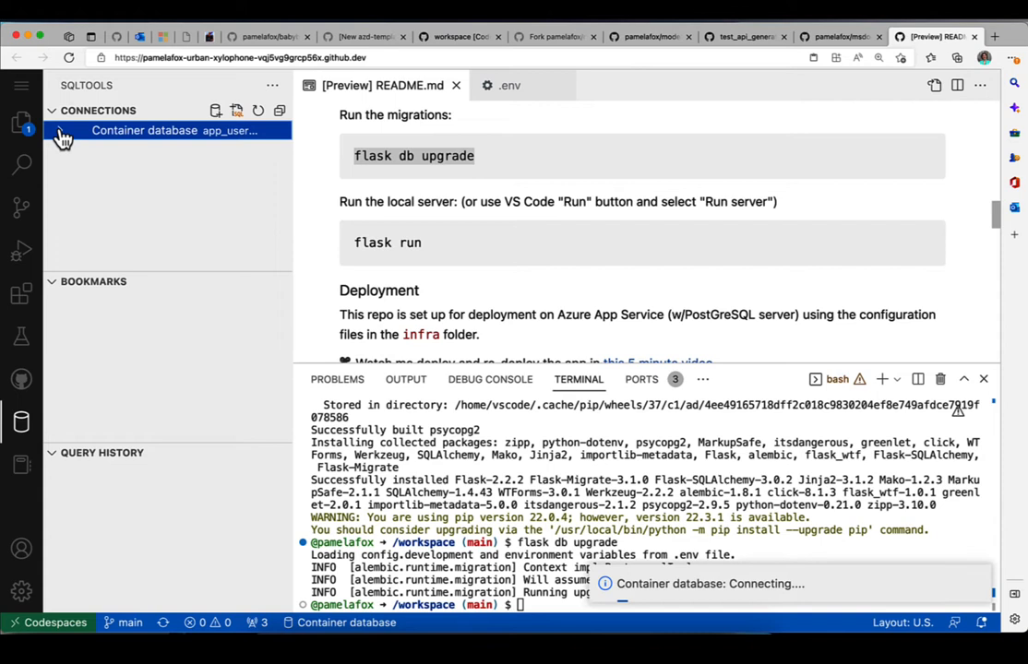
pyautogui.click(61, 130)
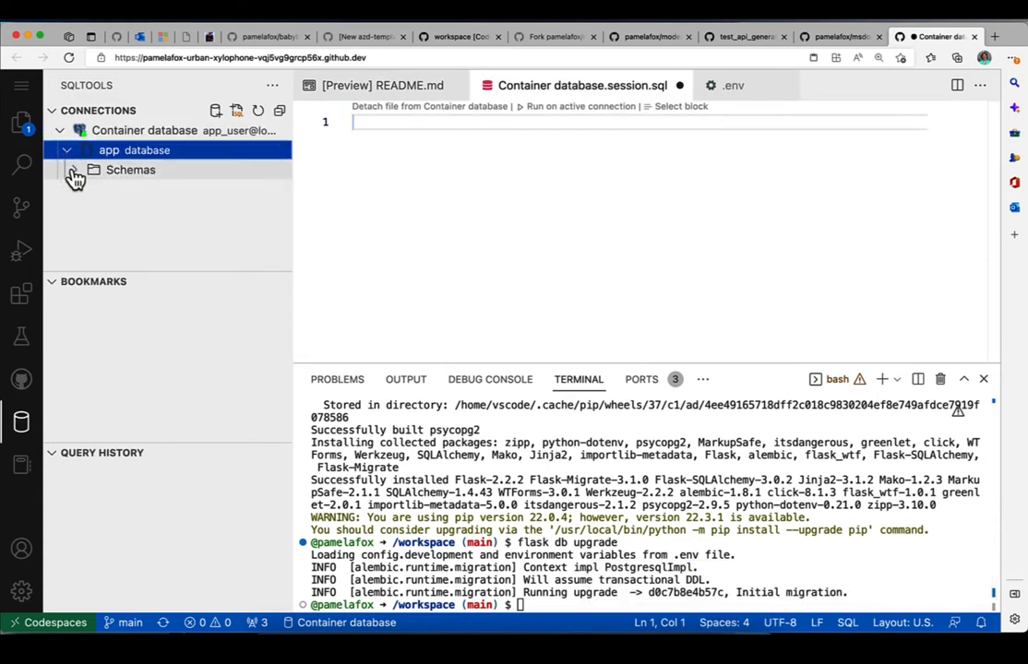
pyautogui.click(74, 169)
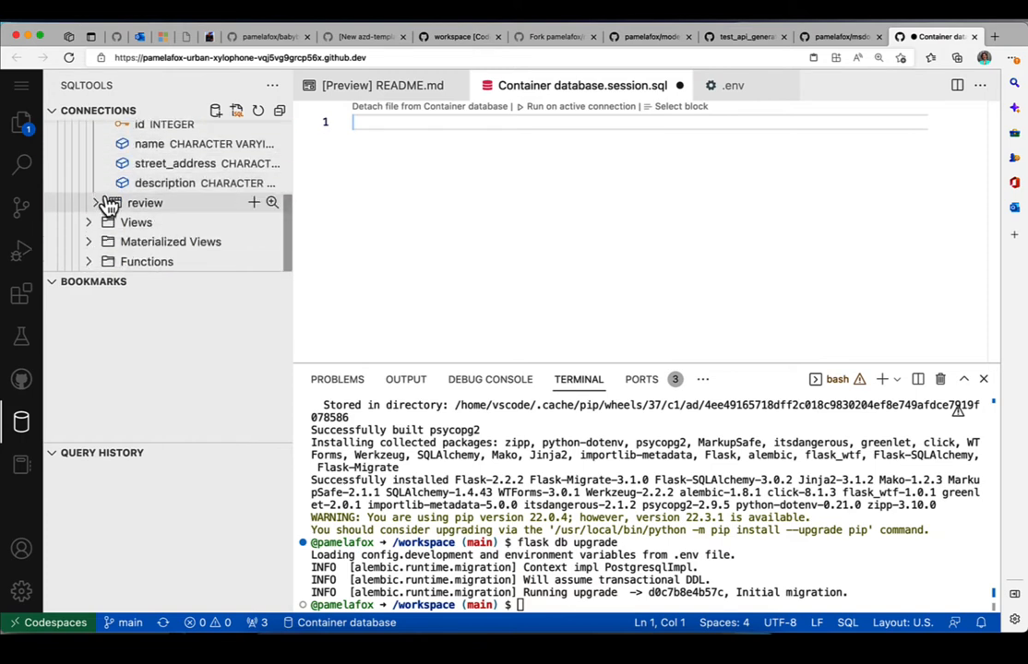
pyautogui.click(144, 201)
pyautogui.write('flask')
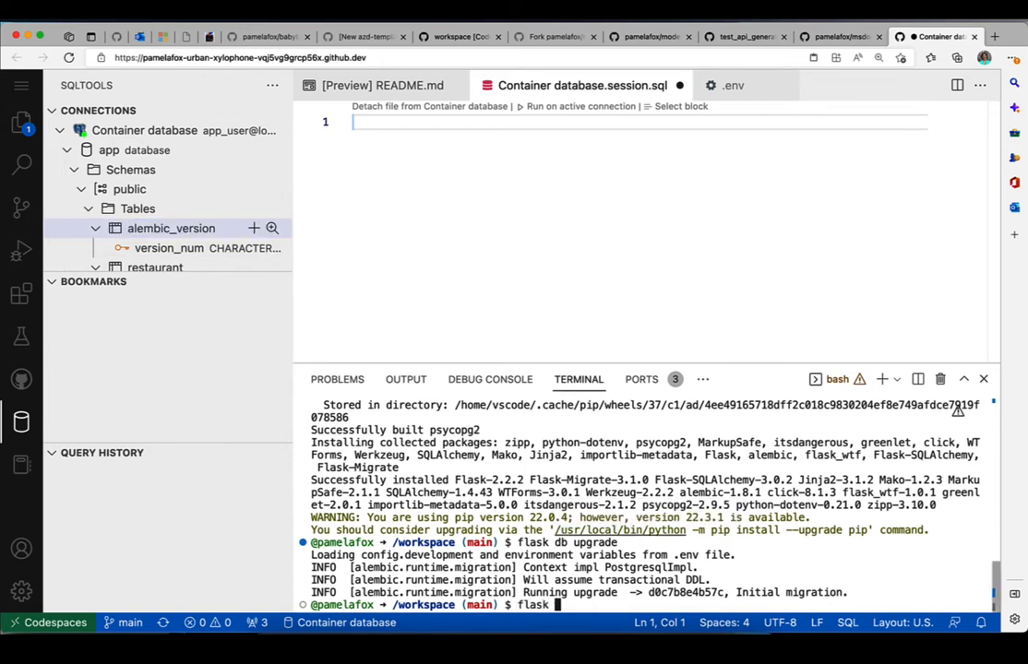
# Start the server with flask run and open forwarded port 5000 in the browser
pyautogui.write('run')
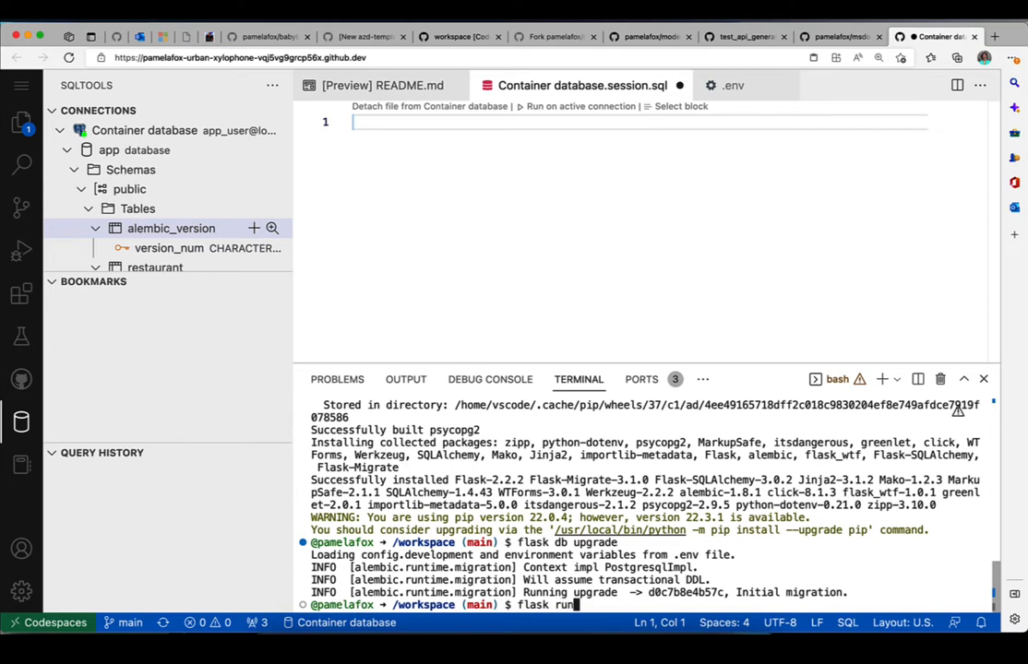
pyautogui.press('Enter')
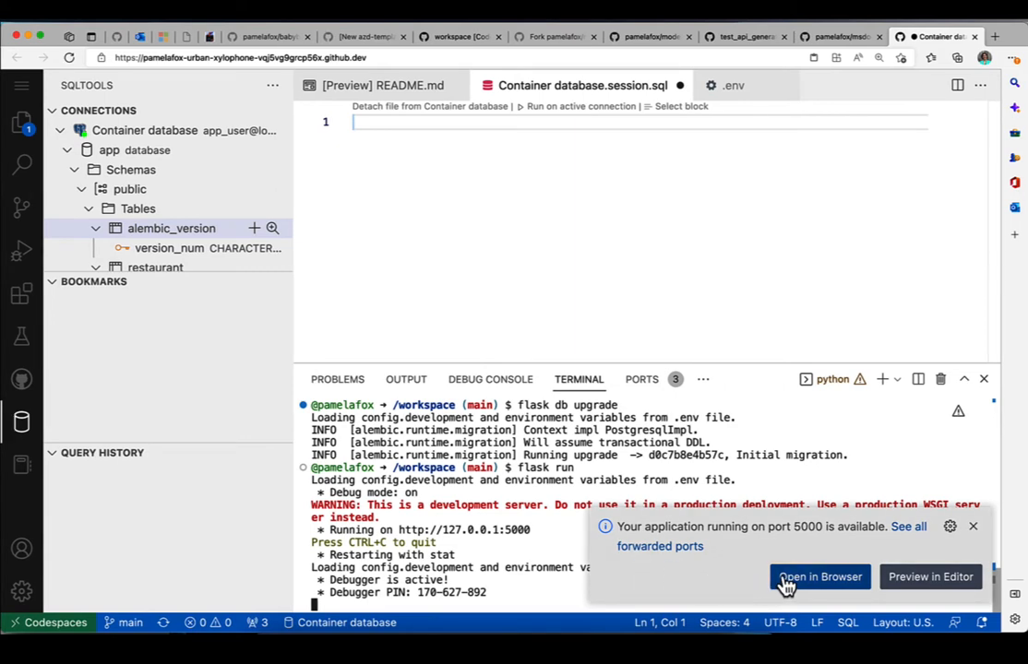
pyautogui.click(819, 575)
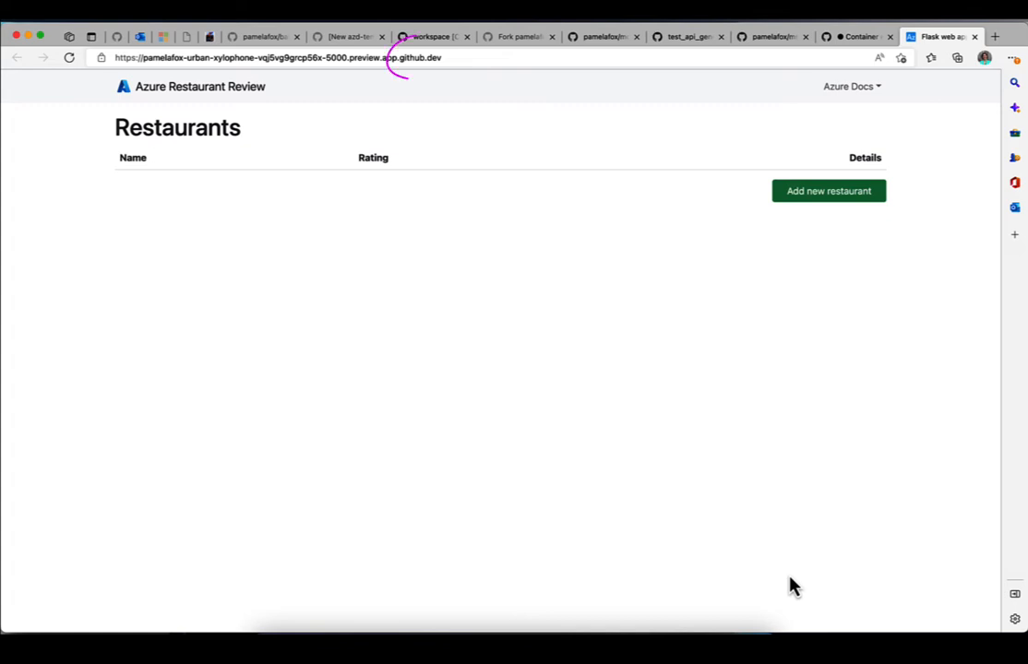
pyautogui.moveTo(816, 96)
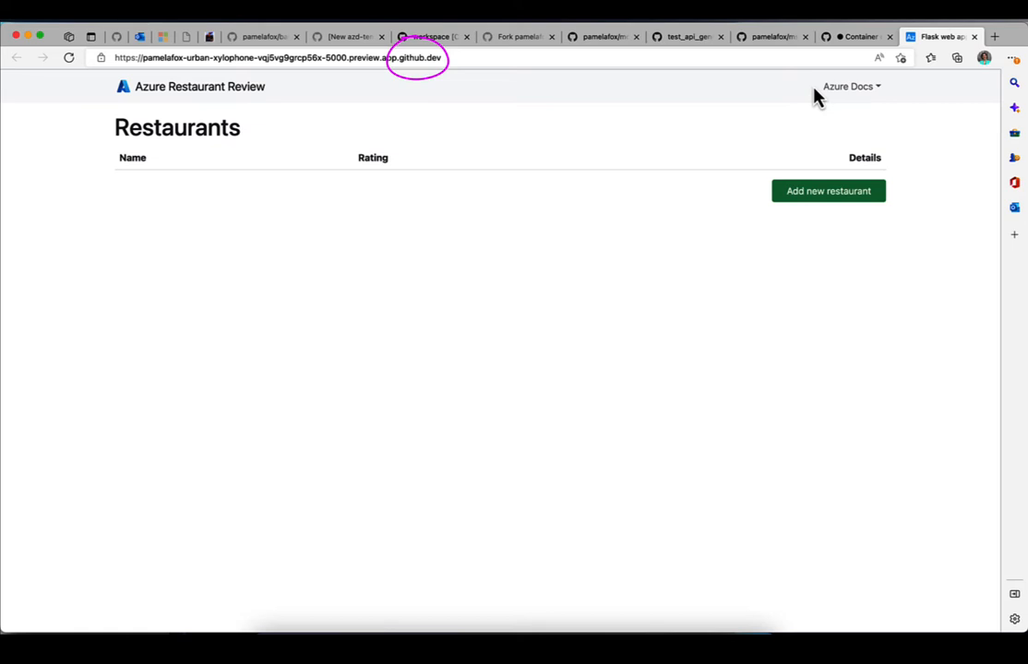
# Add restaurant Well Grounded Cafe, Stockton Ave, El Cerrito, described as Bagels, and submit it
pyautogui.click(827, 190)
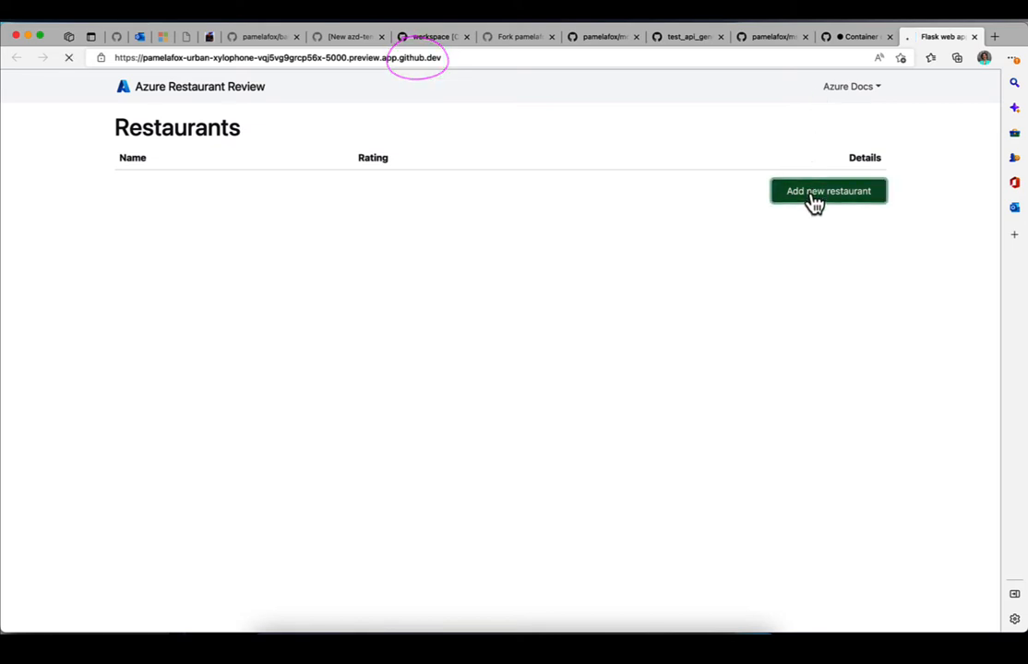
pyautogui.click(827, 190)
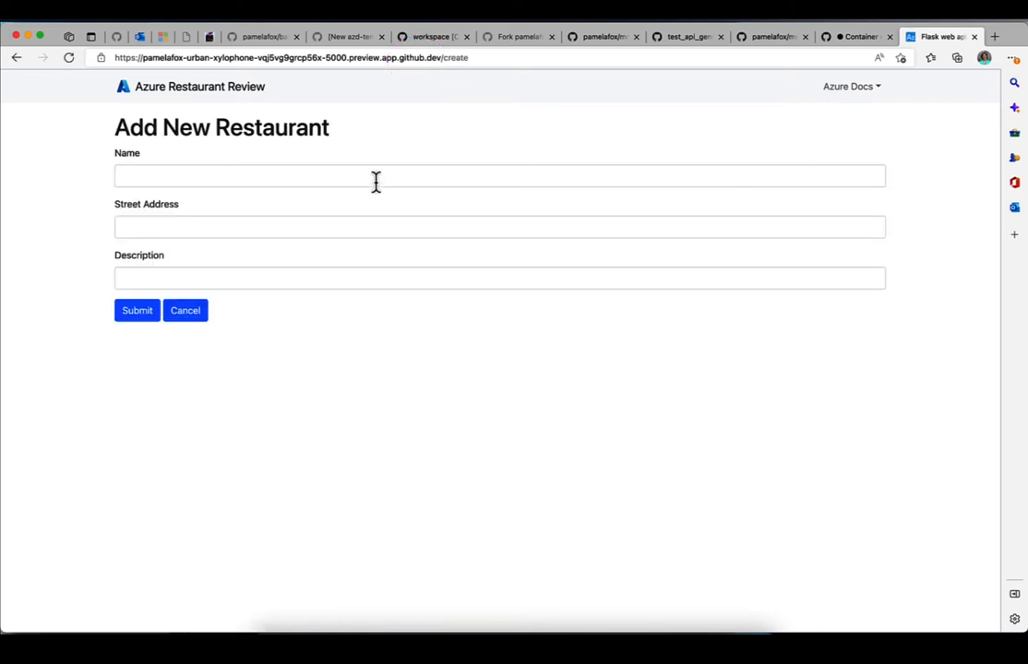
pyautogui.write('Well Grounded Cafe')
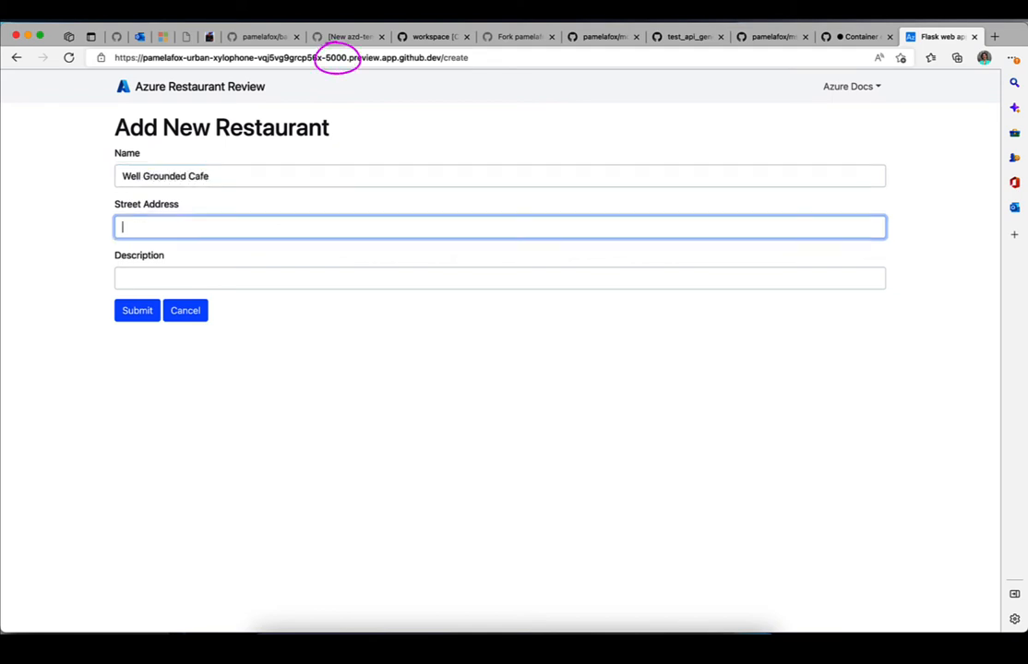
pyautogui.write('Stockton')
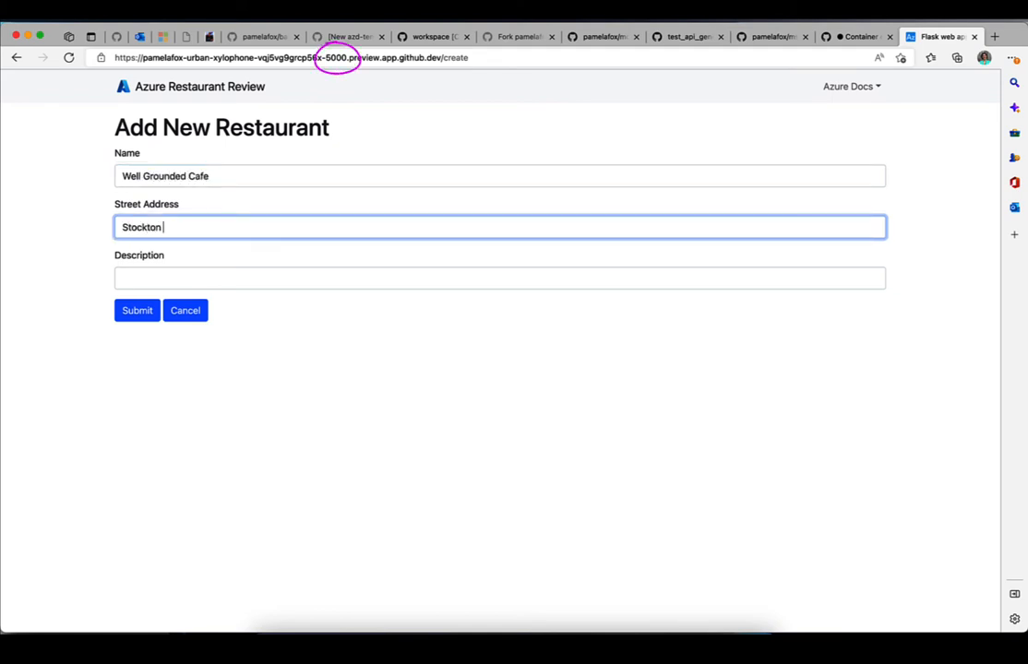
pyautogui.write('Ave, El Cer')
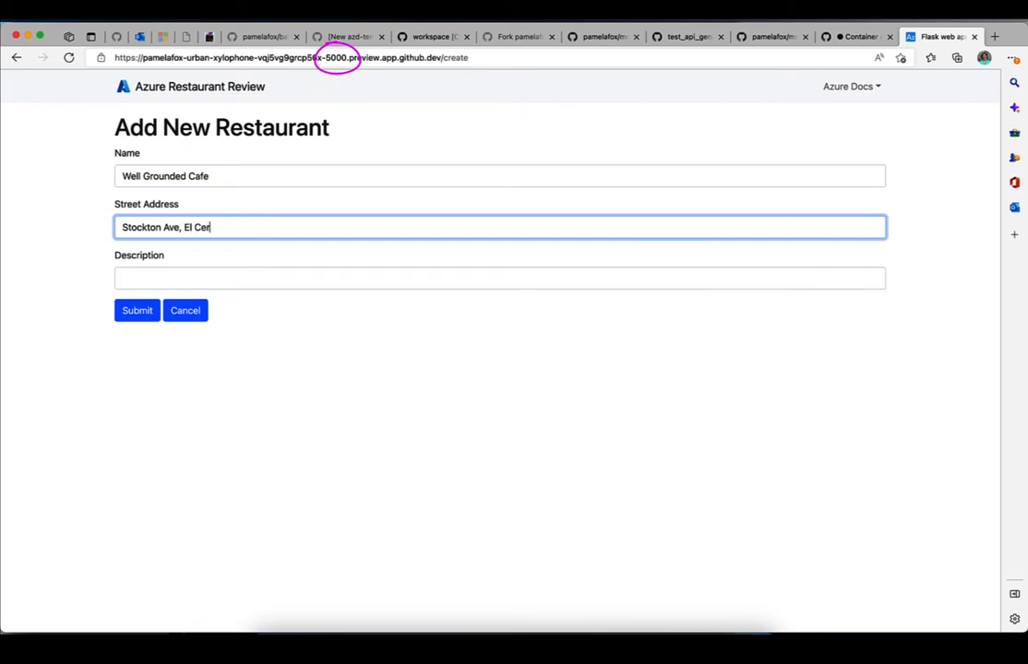
pyautogui.write('Bage')
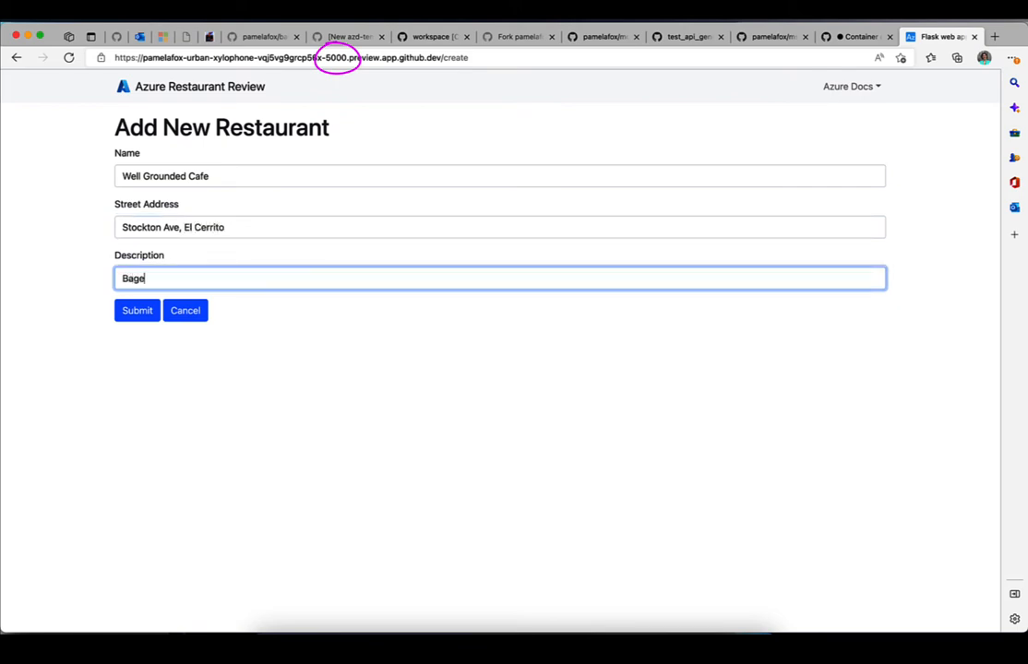
pyautogui.click(136, 310)
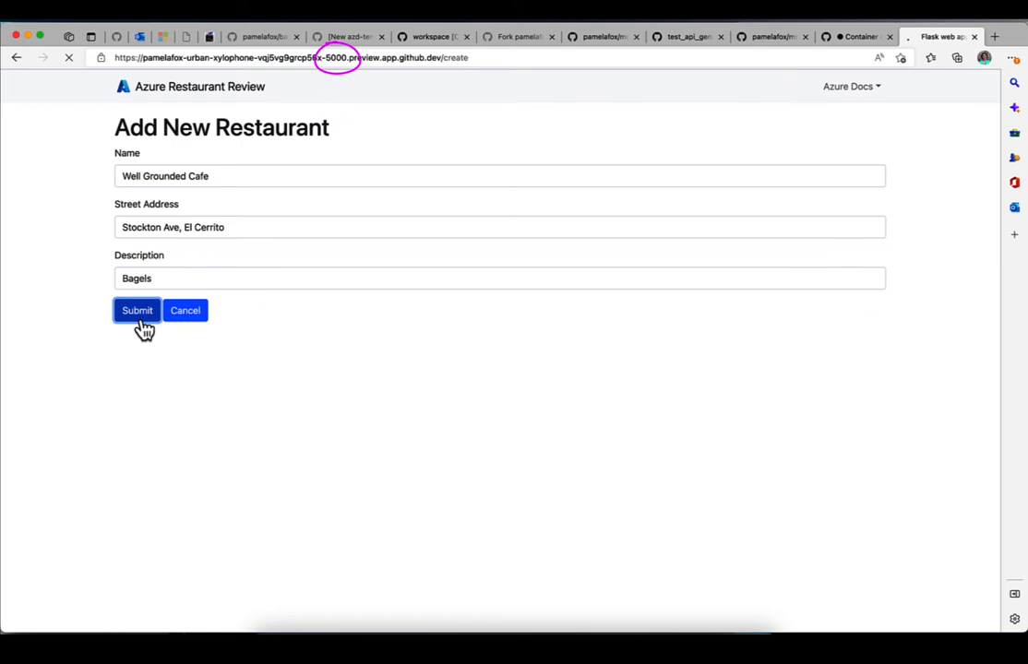
pyautogui.click(137, 310)
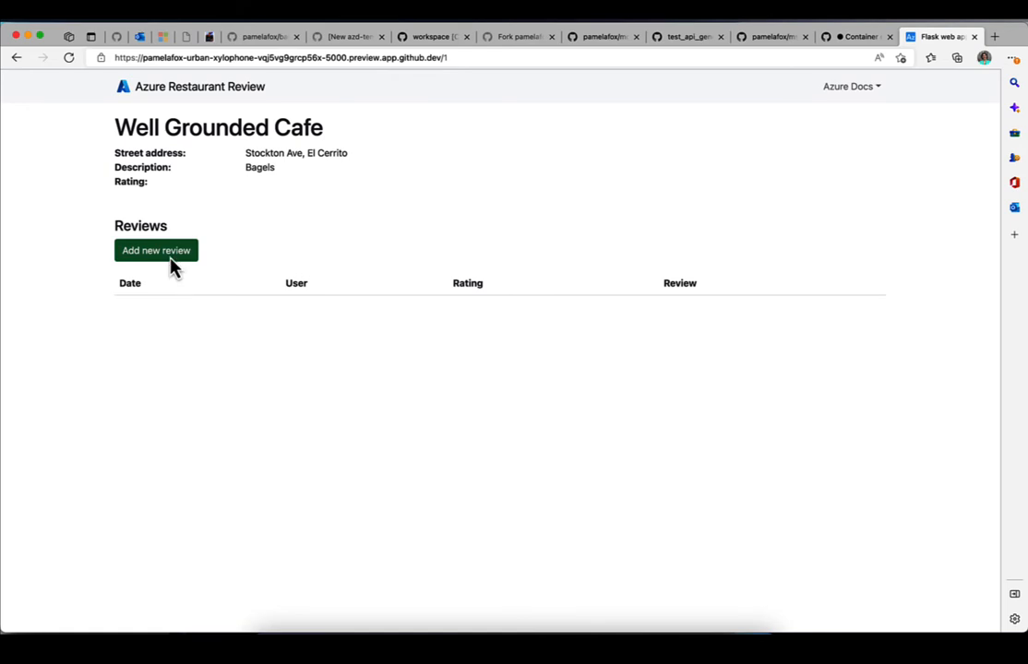
# Add a review by Pam rated 5 with comment Yummy! and save it, then return to the codespace
pyautogui.click(155, 251)
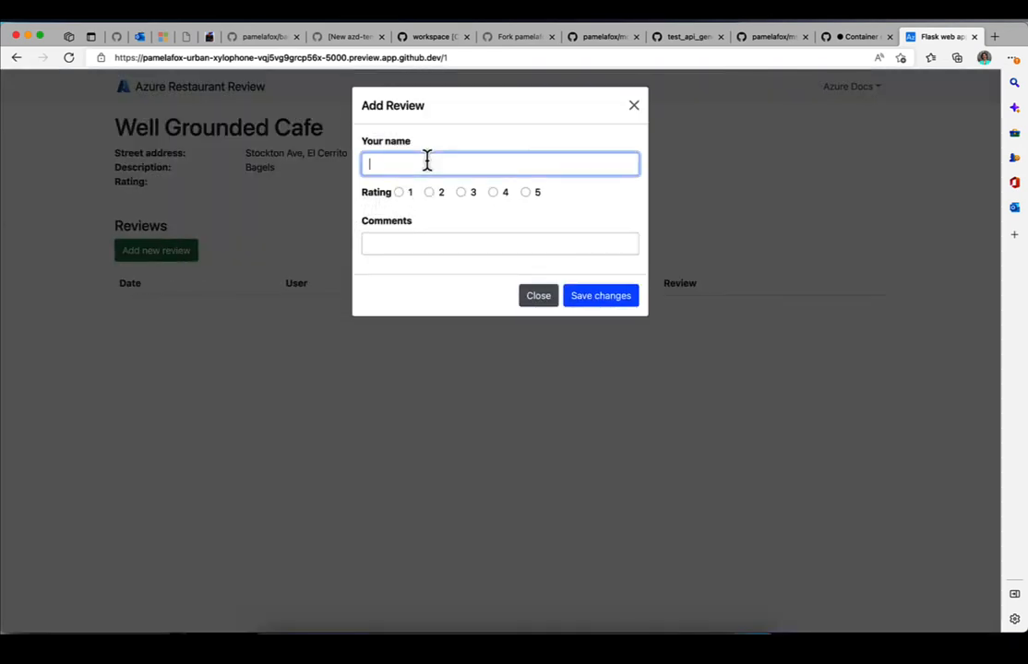
pyautogui.write('Pamela')
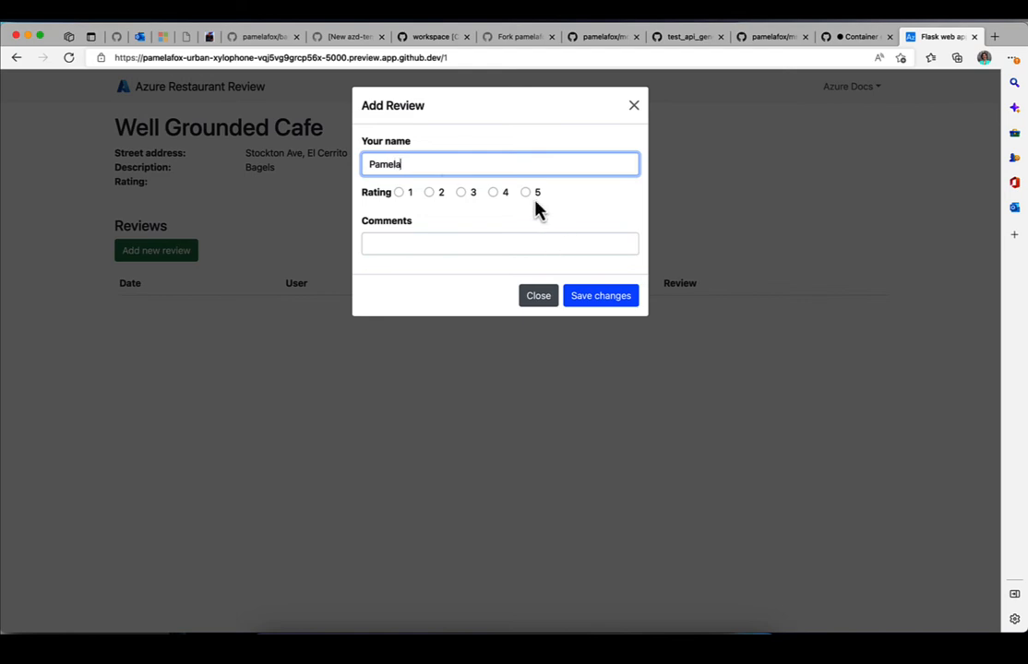
pyautogui.click(524, 192)
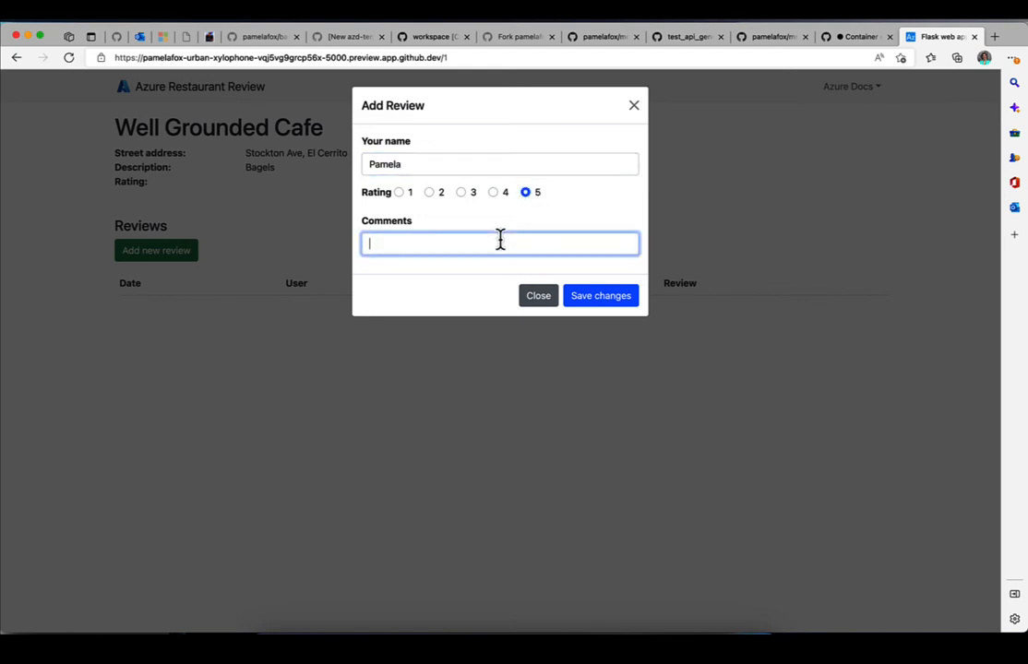
pyautogui.write('Yummy')
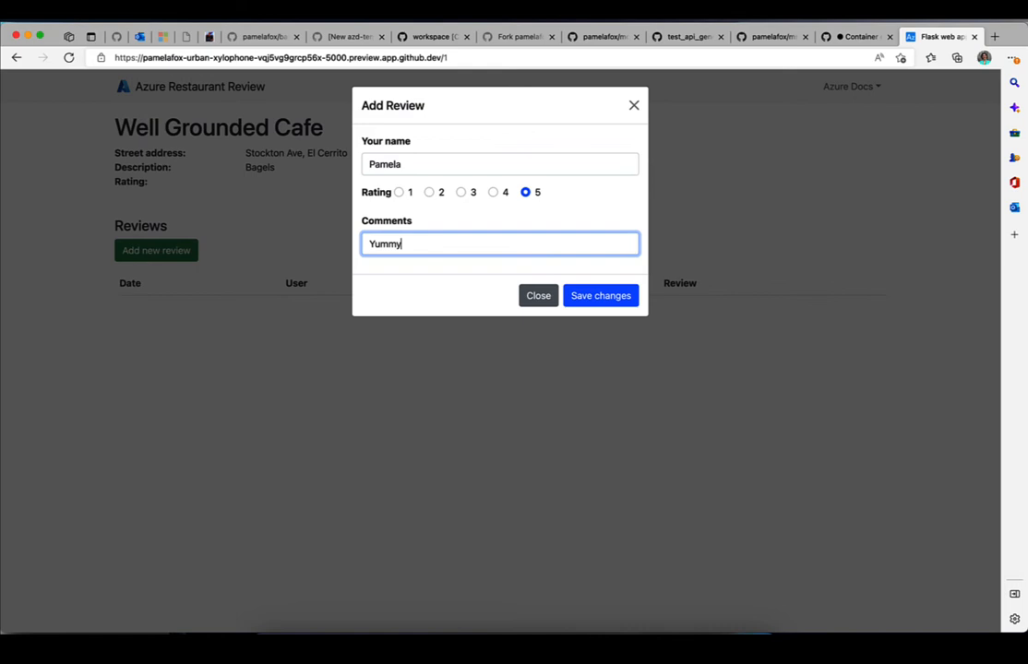
pyautogui.click(601, 295)
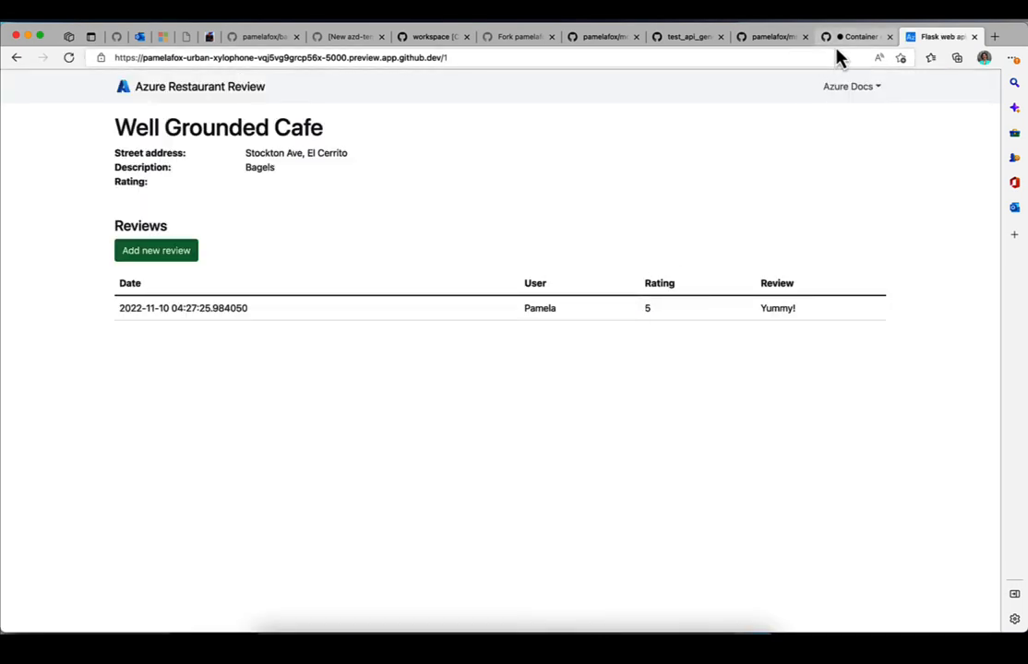
pyautogui.click(860, 37)
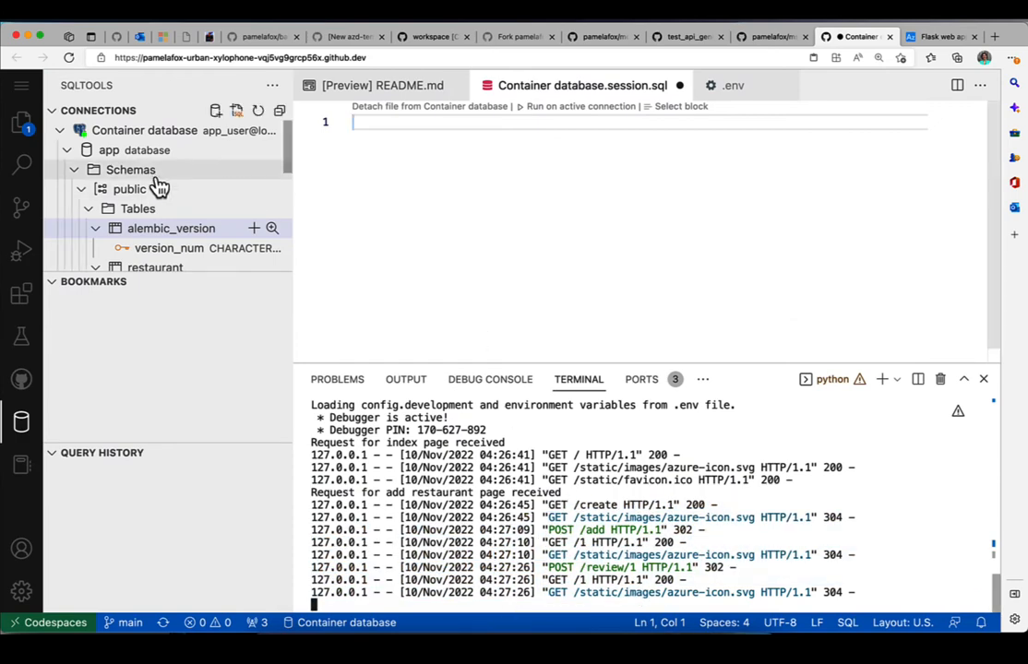
# Run SELECT * FROM restaurant; on the active connection to list the new restaurant row
pyautogui.click(155, 266)
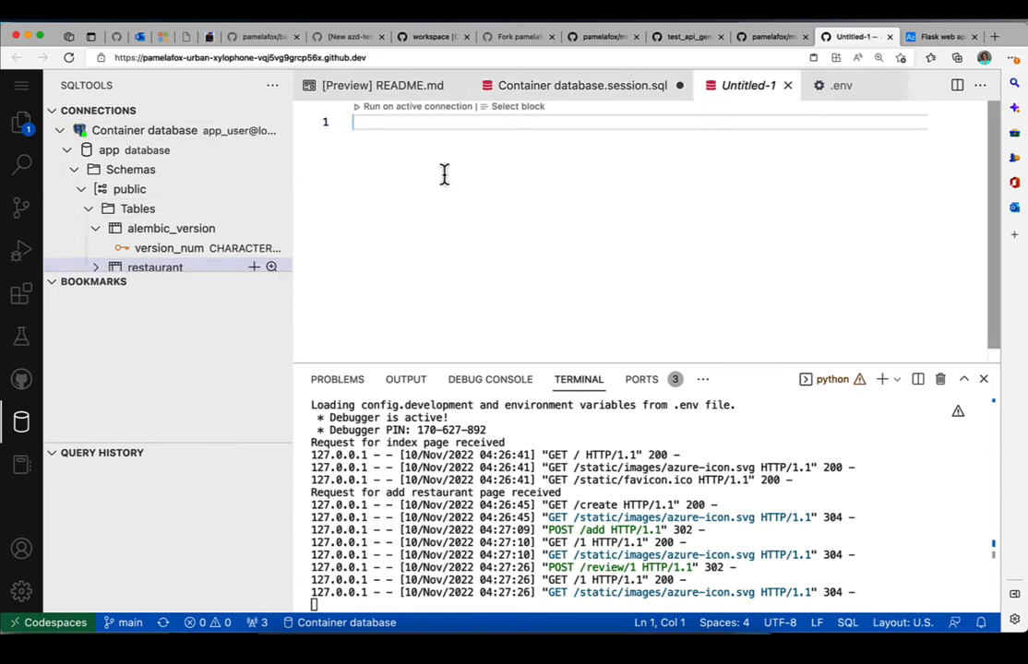
pyautogui.write('SELECT * F')
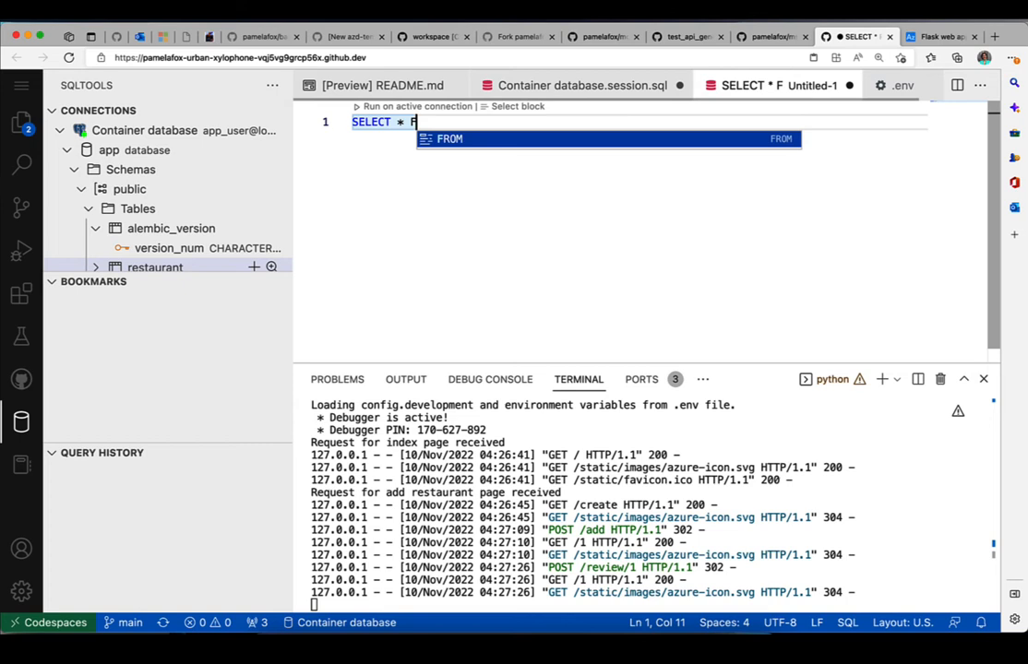
pyautogui.write('ROM restaurant;')
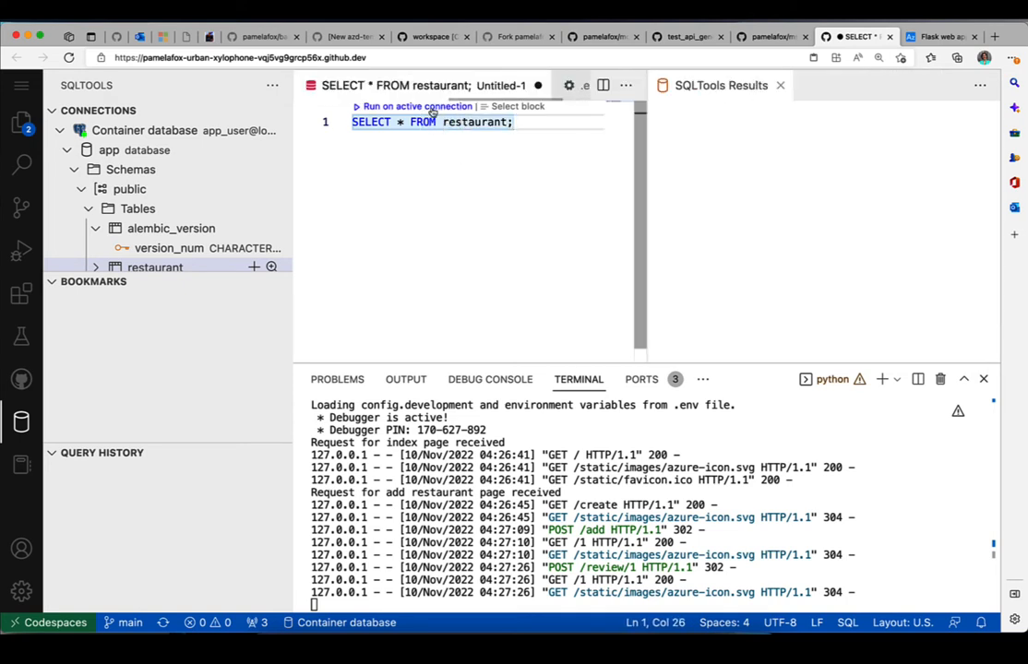
pyautogui.click(417, 105)
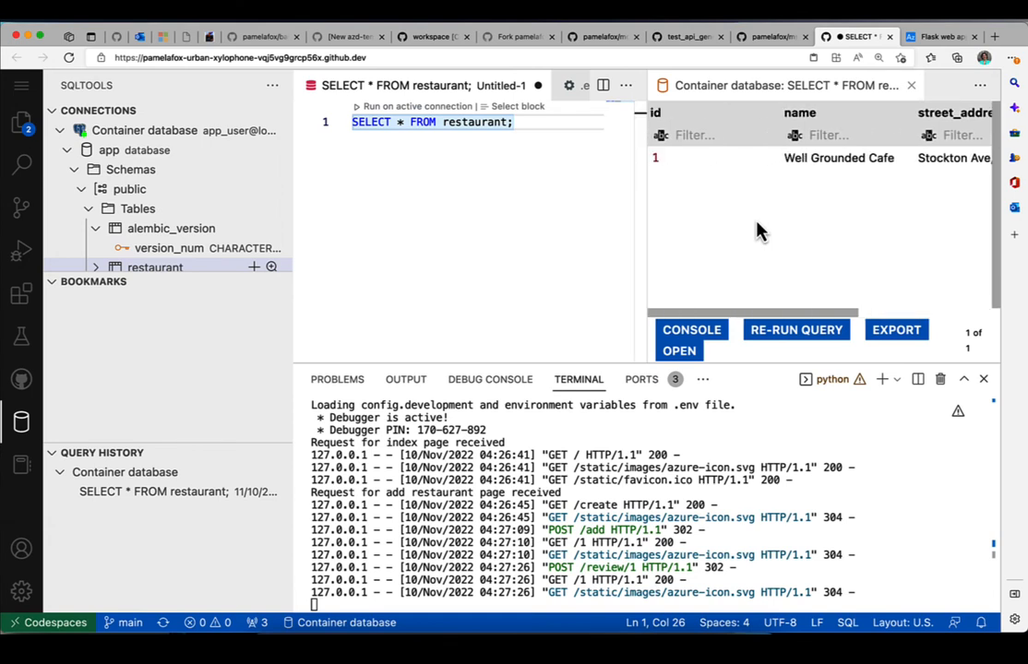
# Change the query to SELECT * FROM review; and view the review row in the results
pyautogui.doubleClick(480, 122)
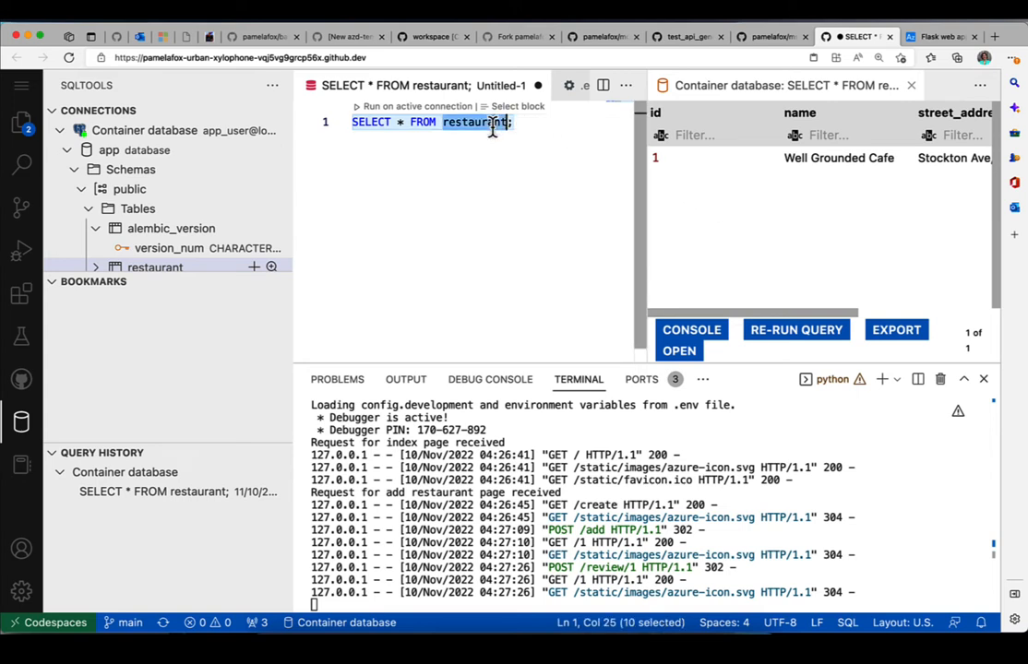
pyautogui.write('review')
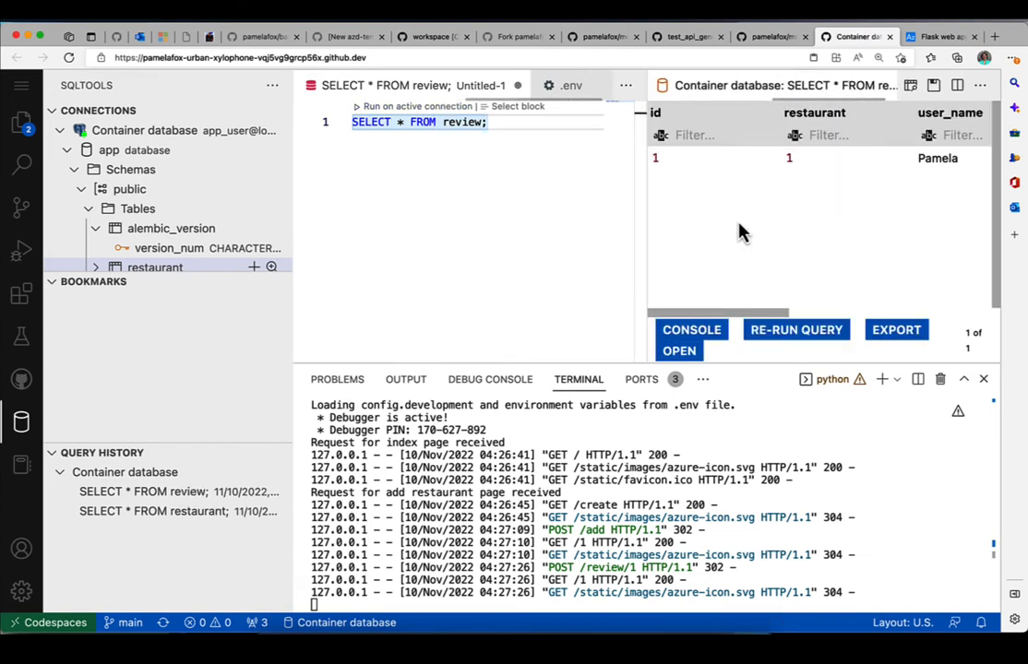
pyautogui.hscroll(3)
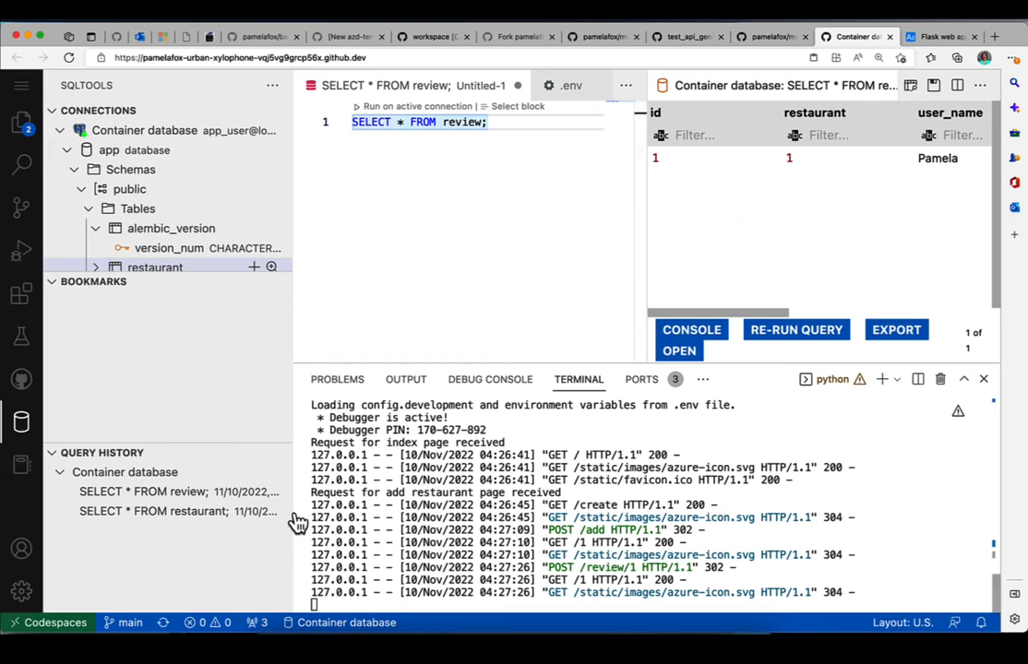
pyautogui.moveTo(22, 162)
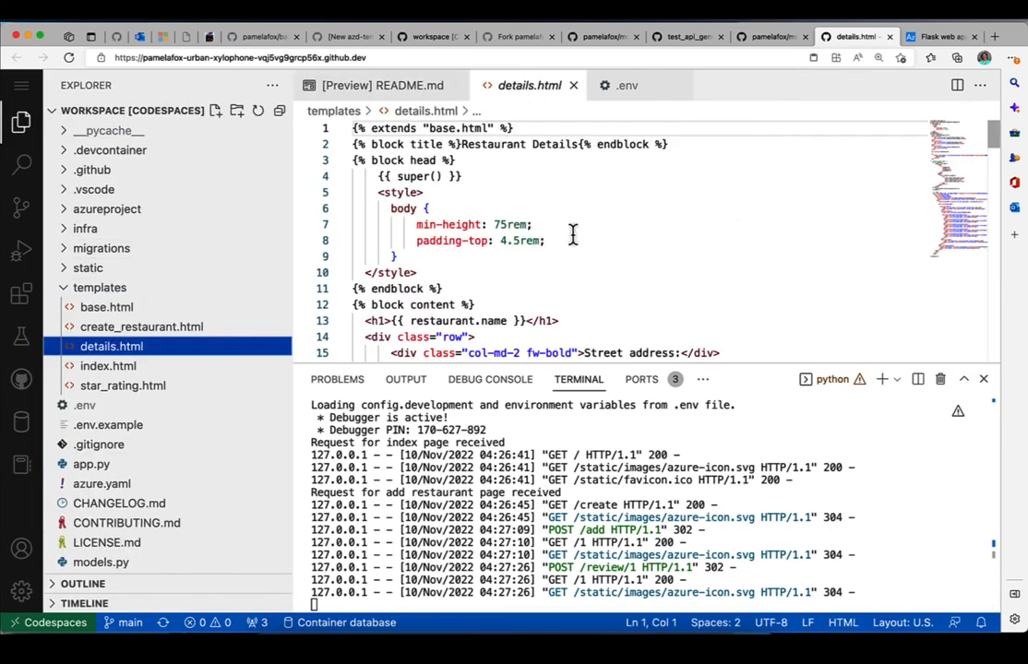
# Edit the details.html heading to Reviews!! and view the reloaded restaurant page
pyautogui.scroll(-3)
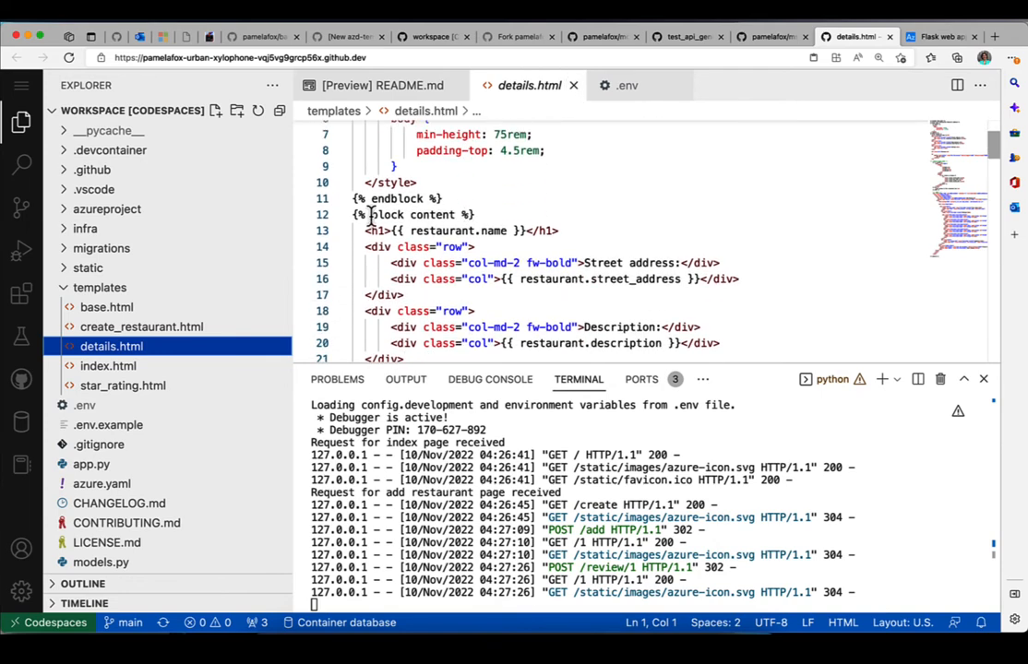
pyautogui.scroll(-3)
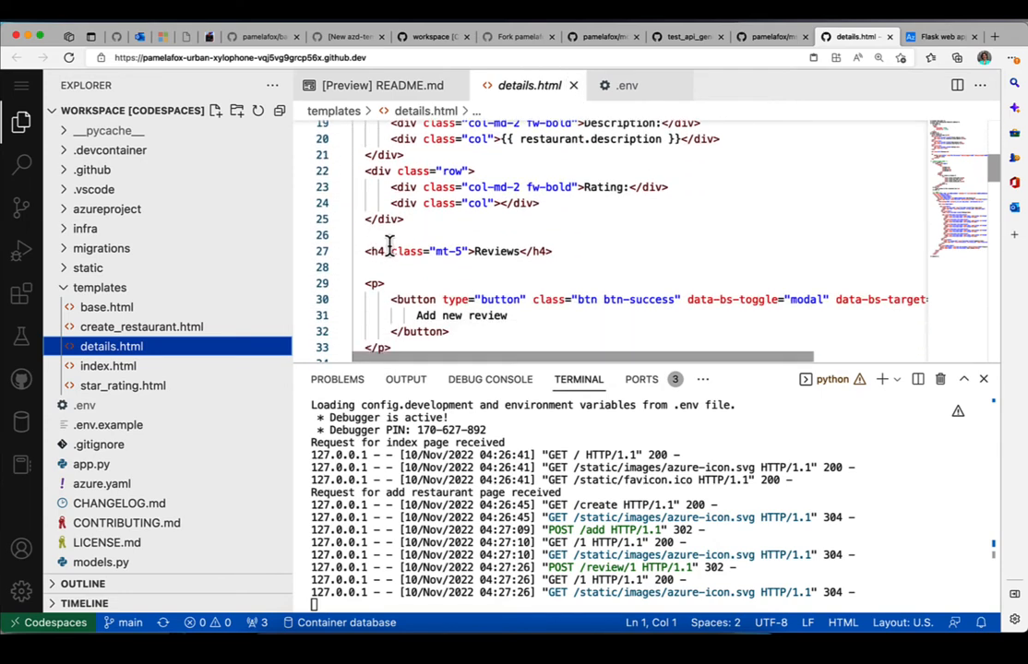
pyautogui.moveTo(516, 251)
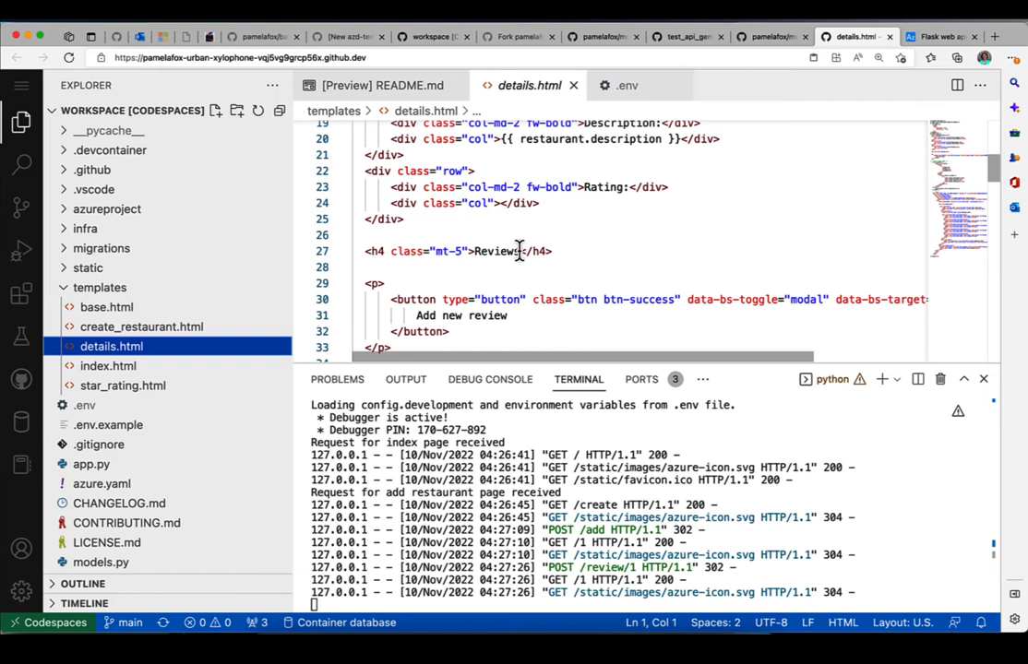
pyautogui.write('!!')
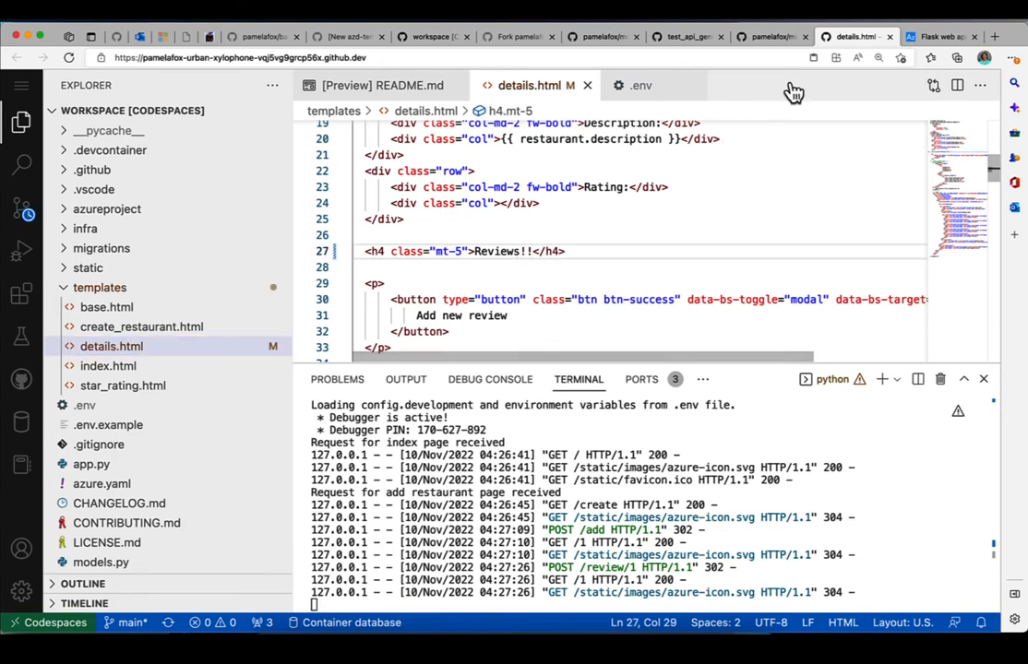
pyautogui.click(948, 35)
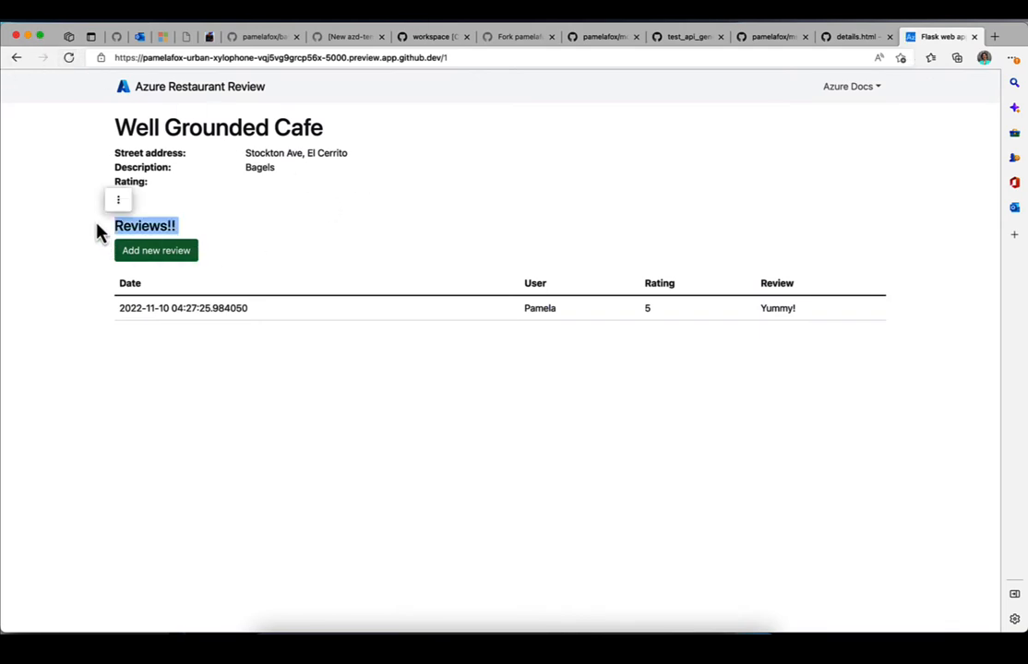
pyautogui.moveTo(421, 229)
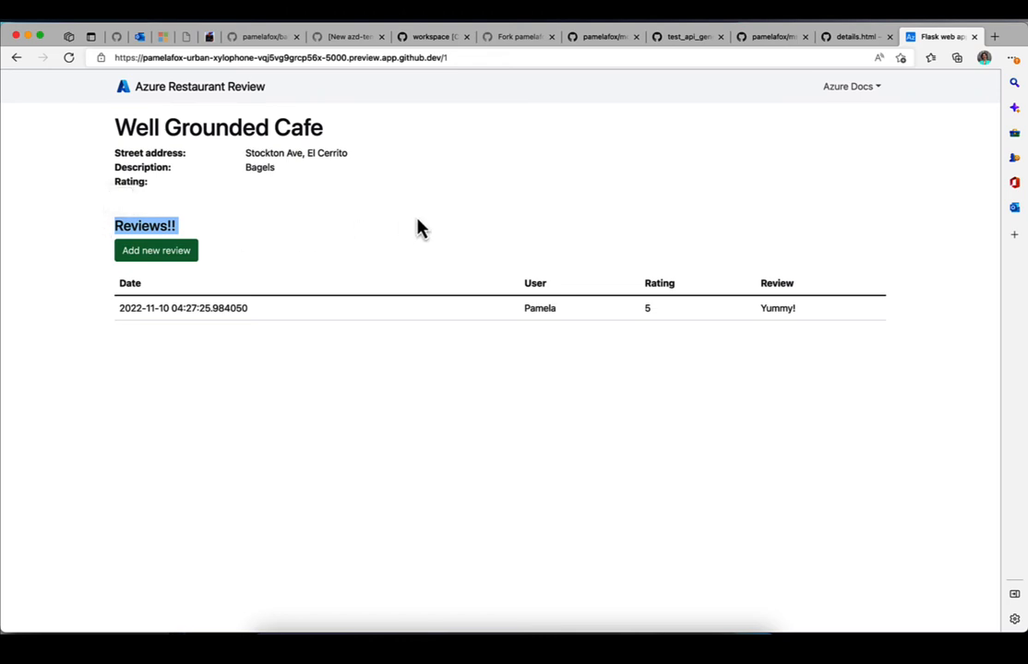